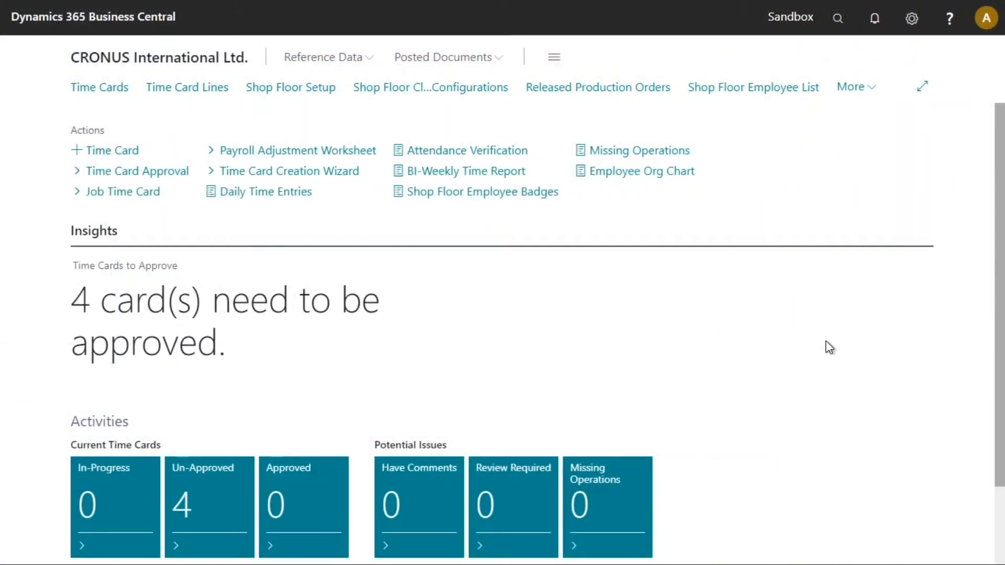
mouse_move(848, 329)
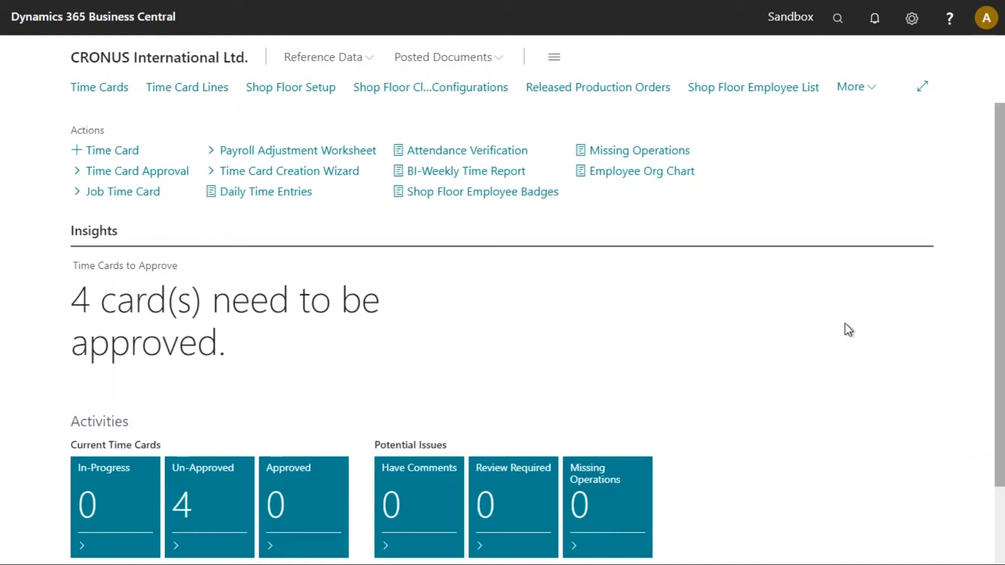
mouse_move(761, 321)
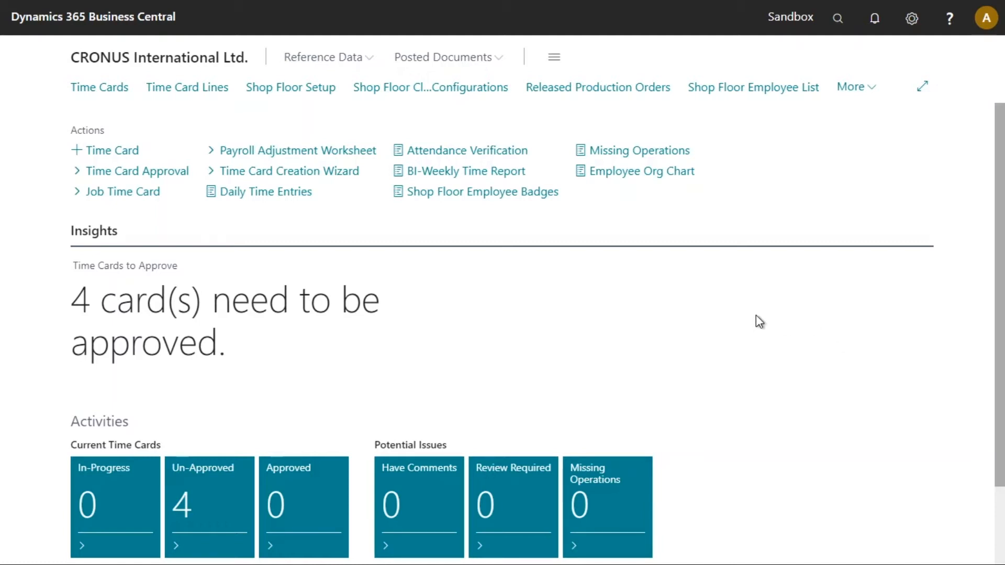
mouse_move(837, 18)
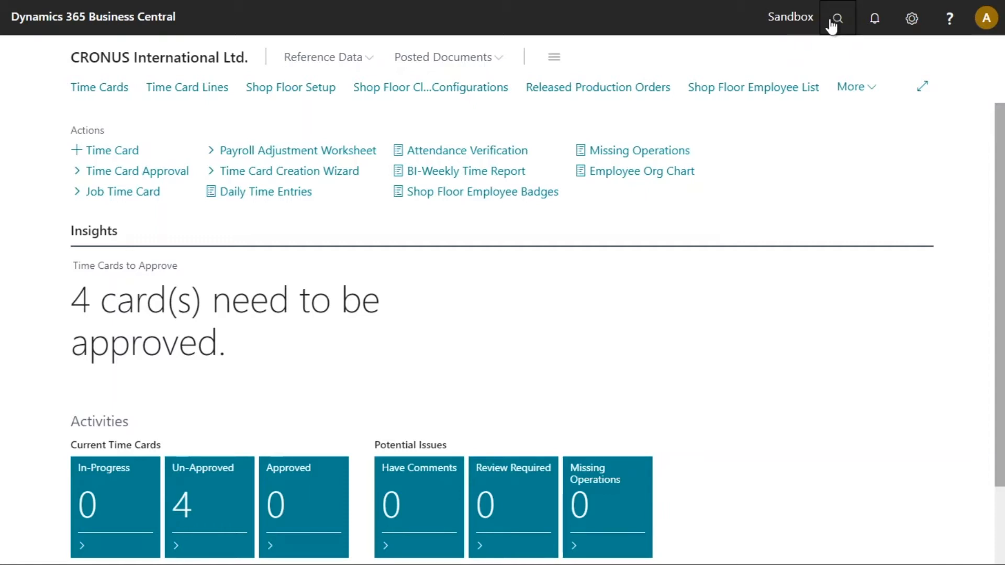
Step: Search 'time card ap' in Tell Me and go to the Time Card Approvals page
text(time card approval)
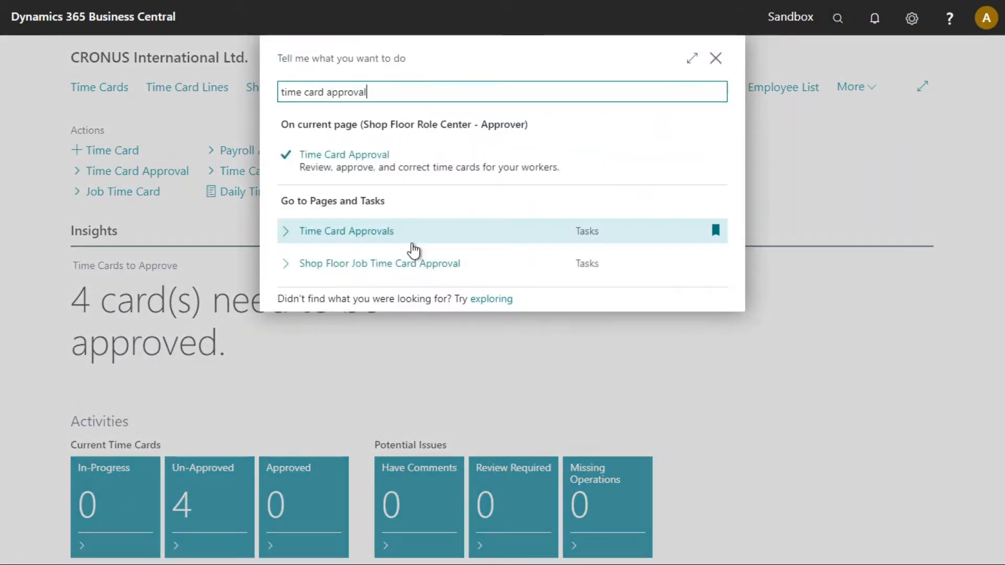
click(346, 230)
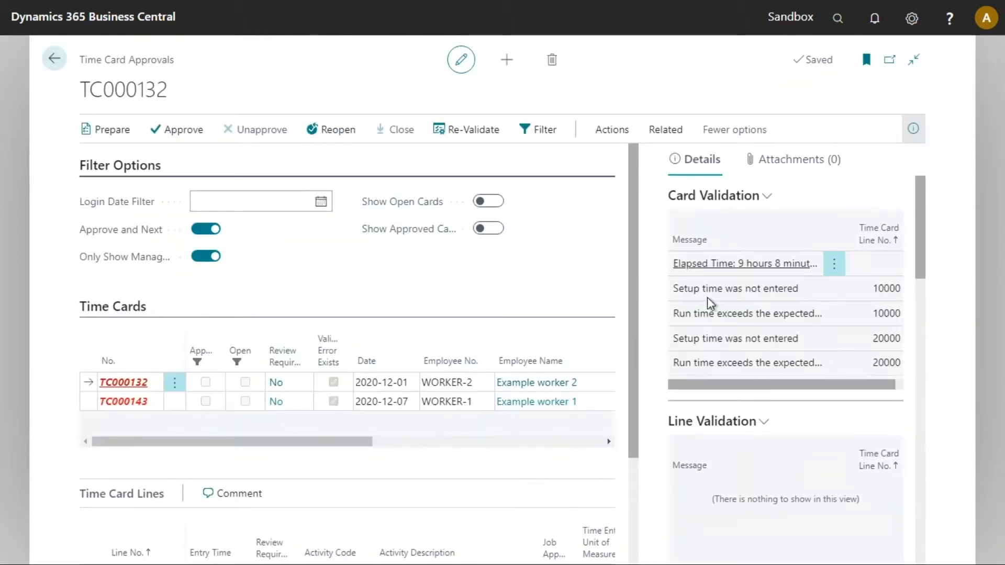
mouse_move(559, 277)
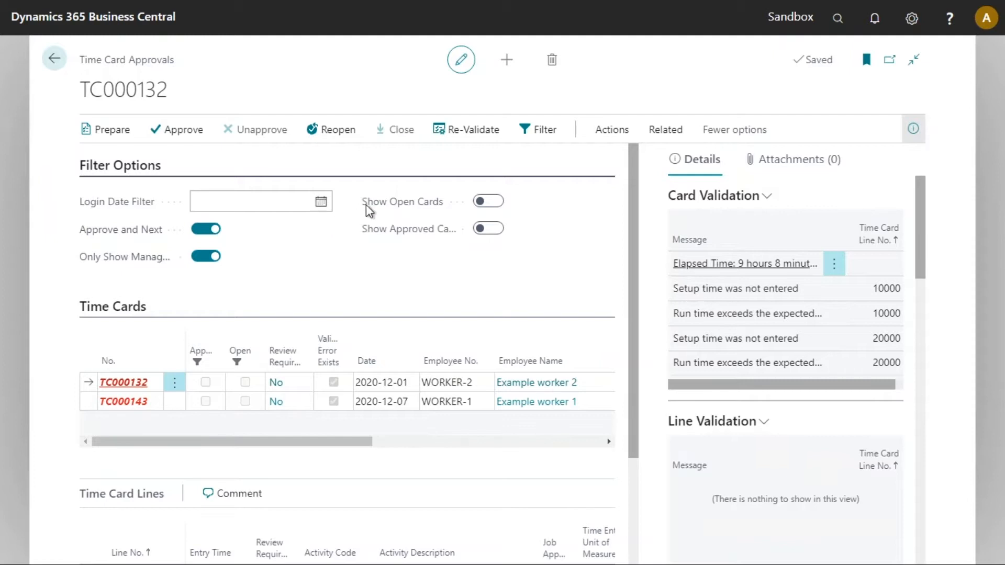
mouse_move(20, 341)
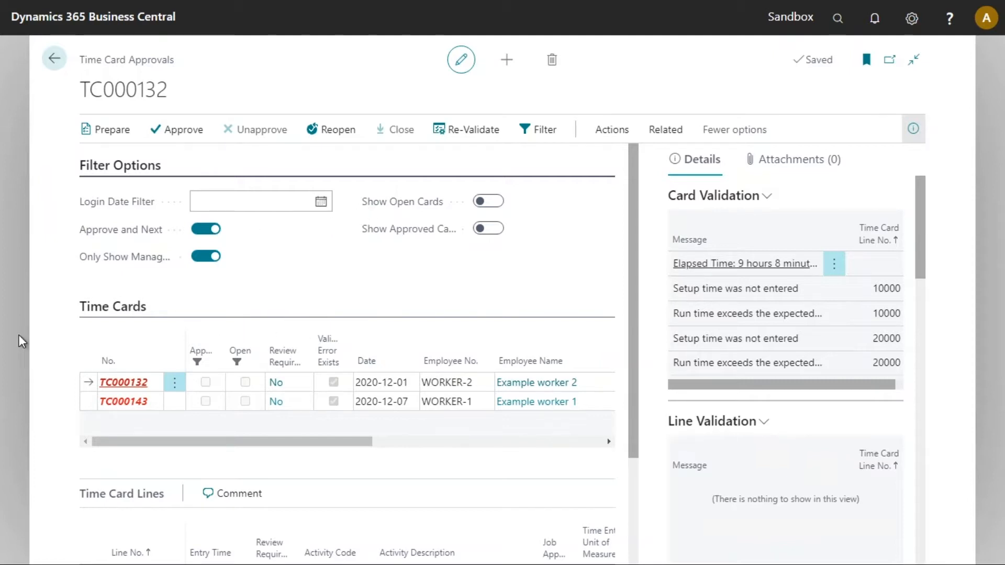
mouse_move(525, 388)
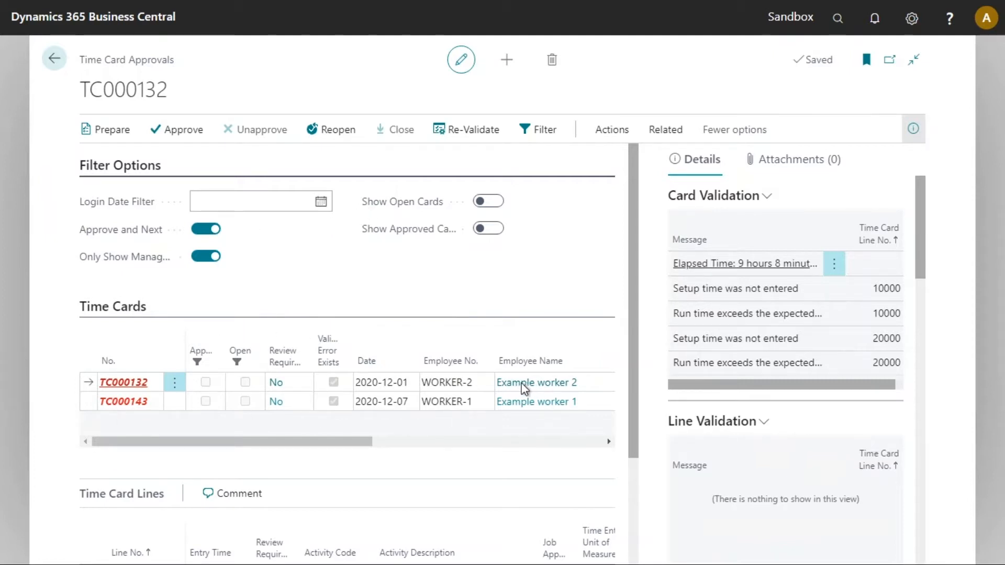
mouse_move(278, 289)
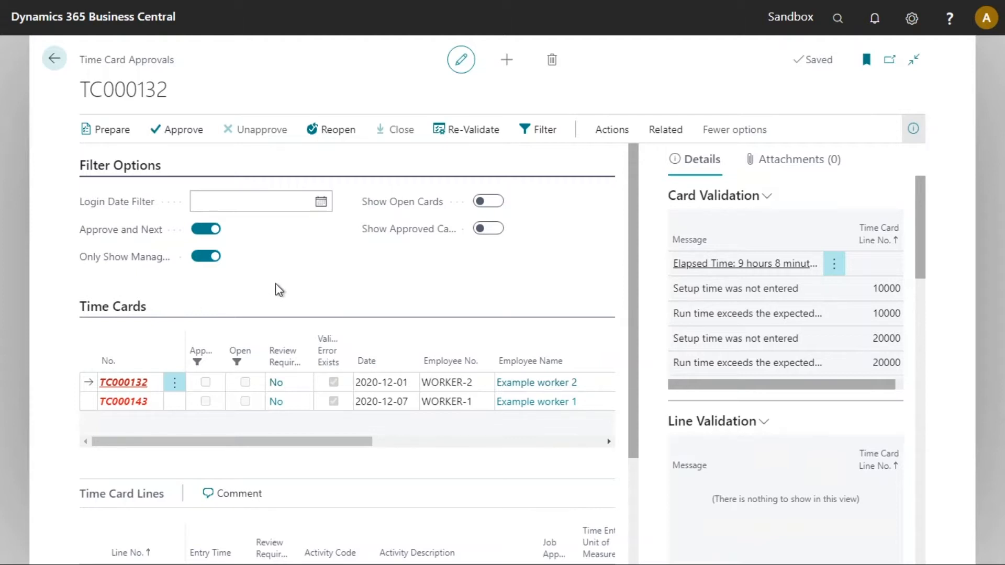
mouse_move(397, 353)
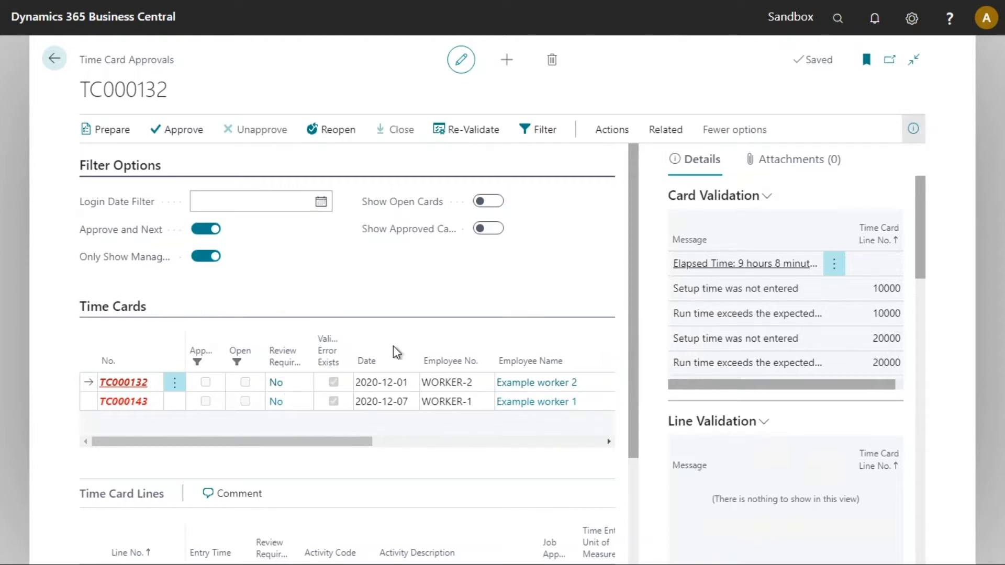
Step: Select time card TC000143 for Example worker 1 to show its lines and validation messages
scroll(down, 3)
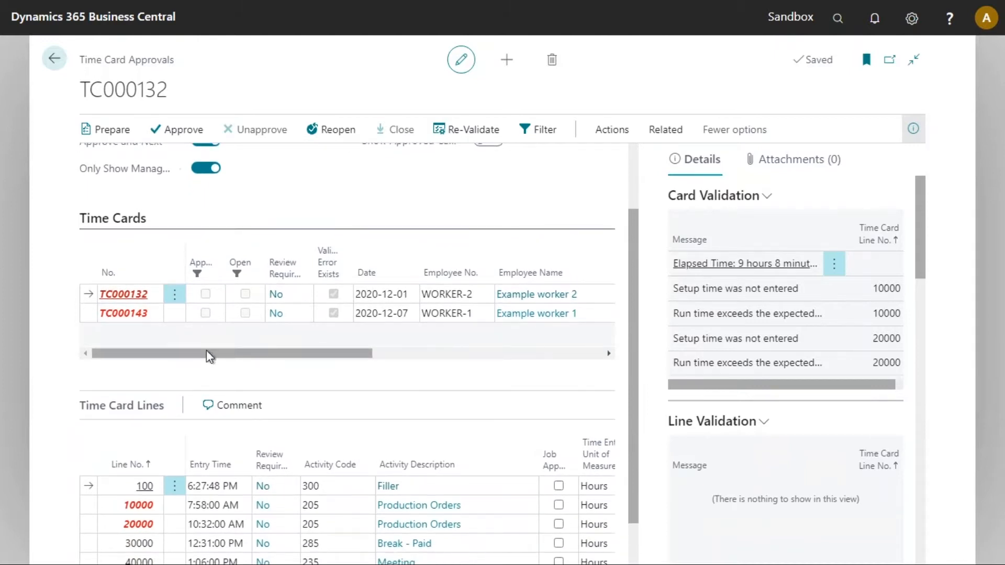
mouse_move(86, 504)
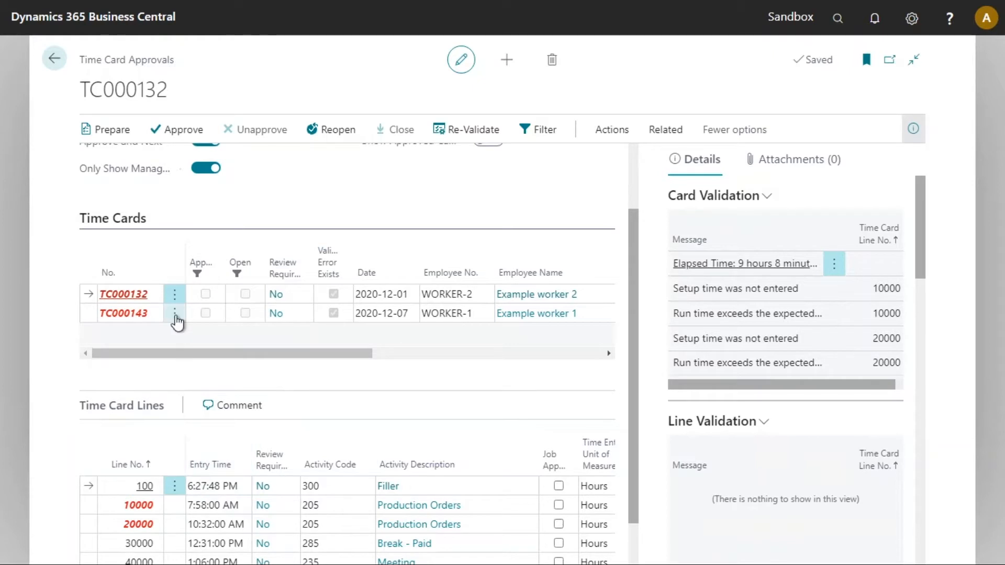
click(175, 313)
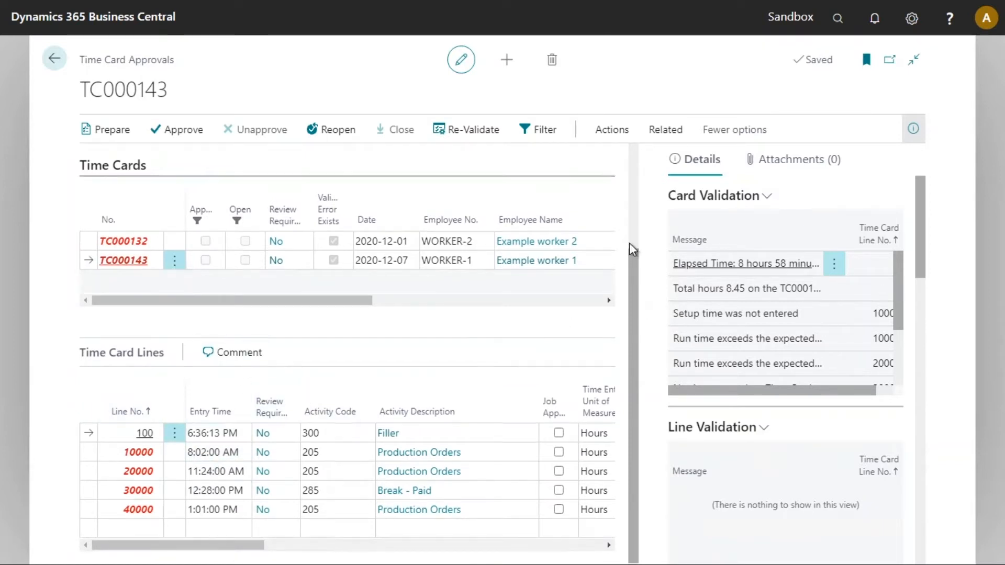
click(544, 130)
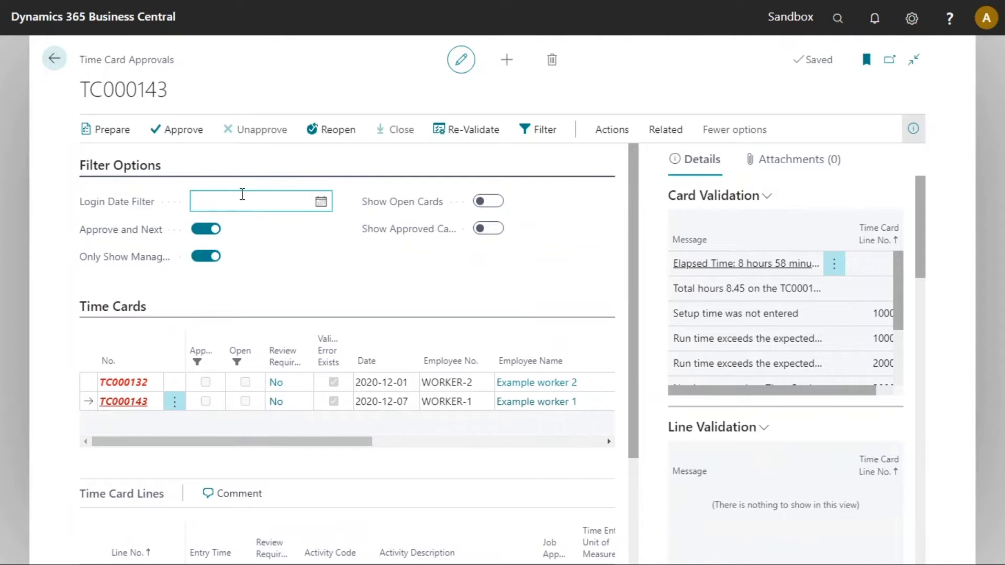
mouse_move(369, 151)
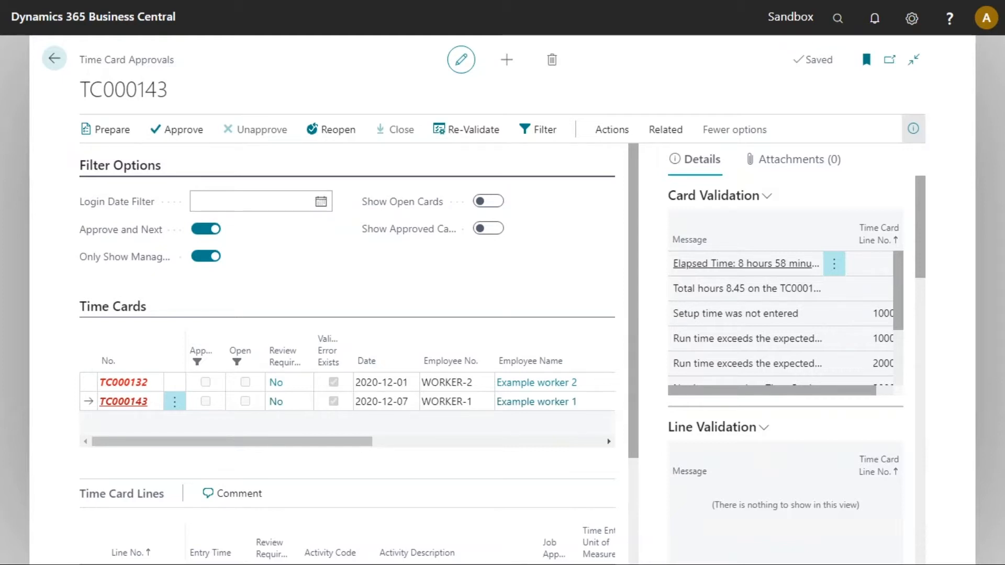
mouse_move(884, 241)
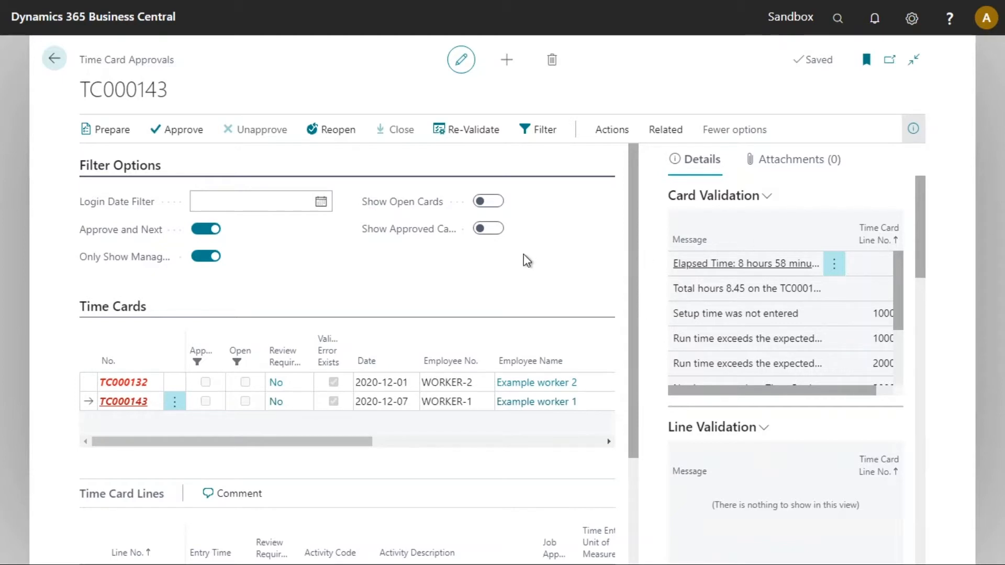
mouse_move(432, 301)
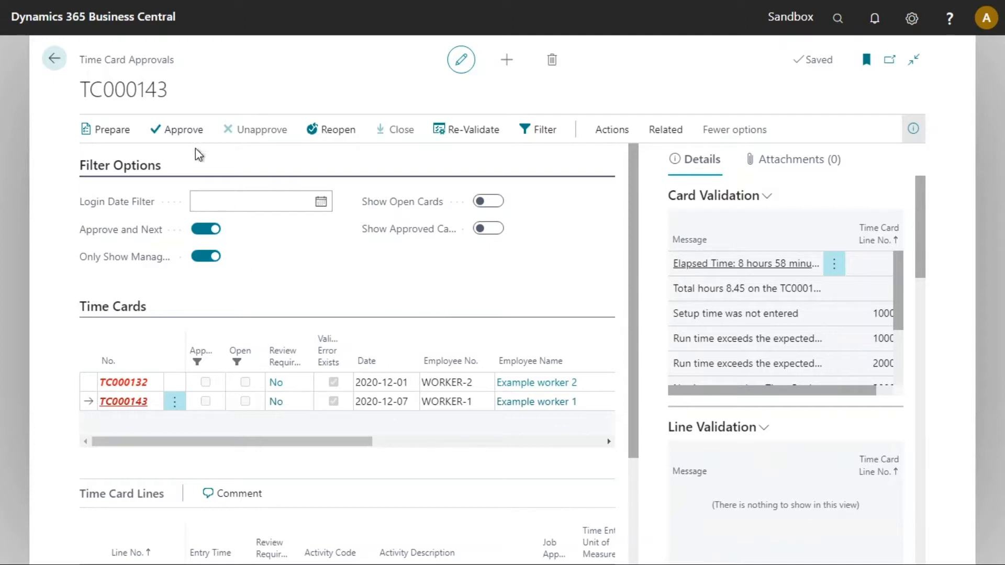
mouse_move(195, 135)
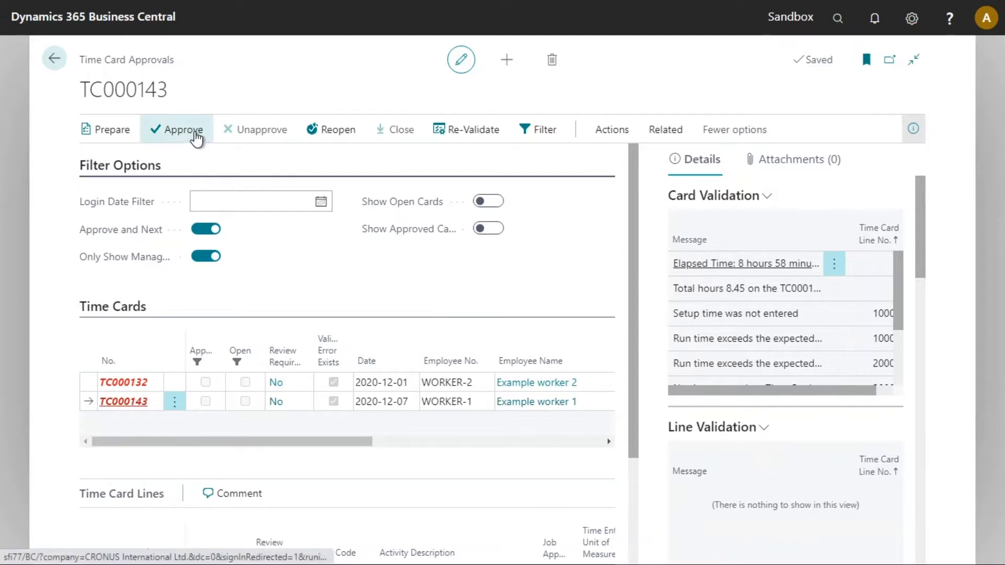
mouse_move(197, 138)
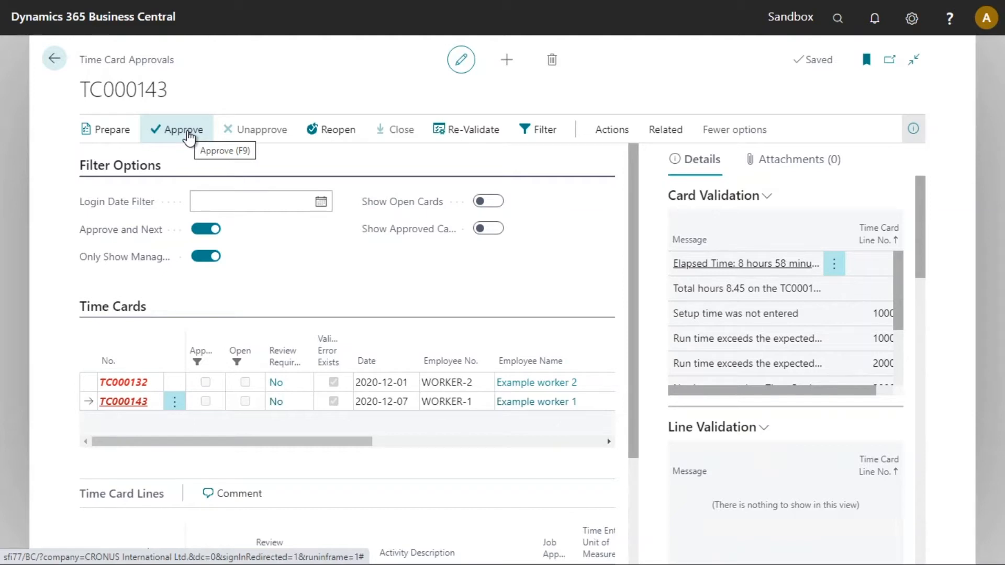
mouse_move(270, 134)
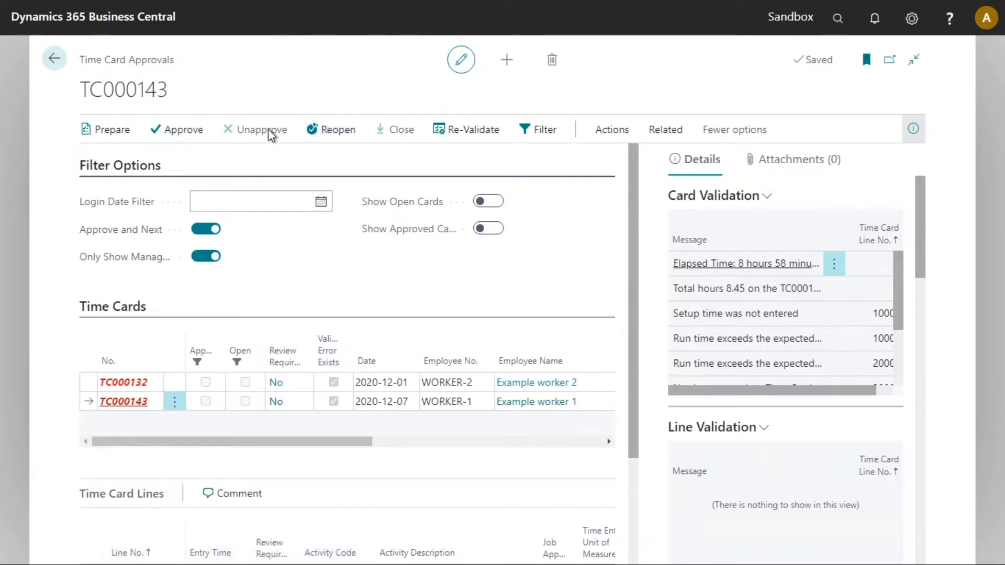
mouse_move(395, 132)
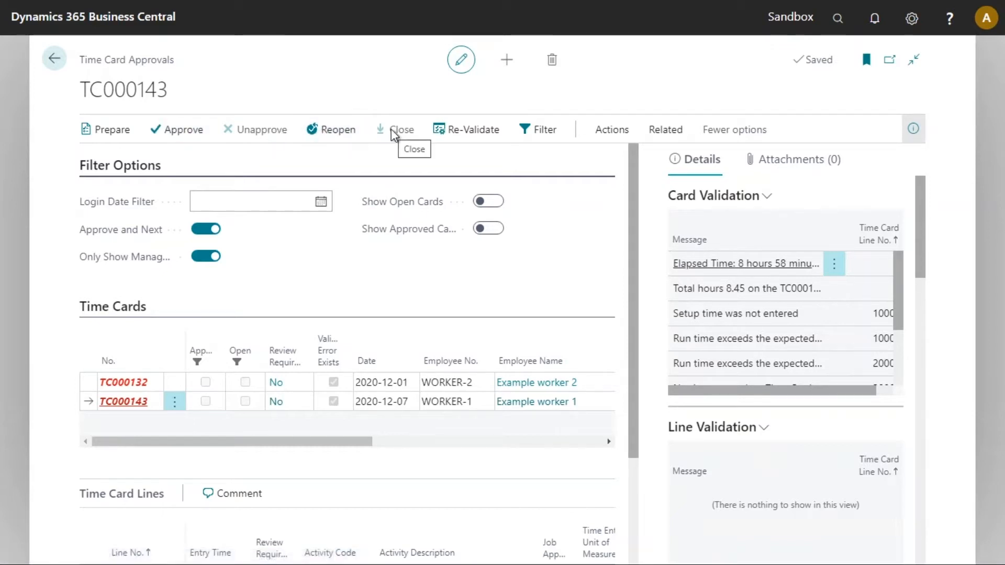
mouse_move(479, 142)
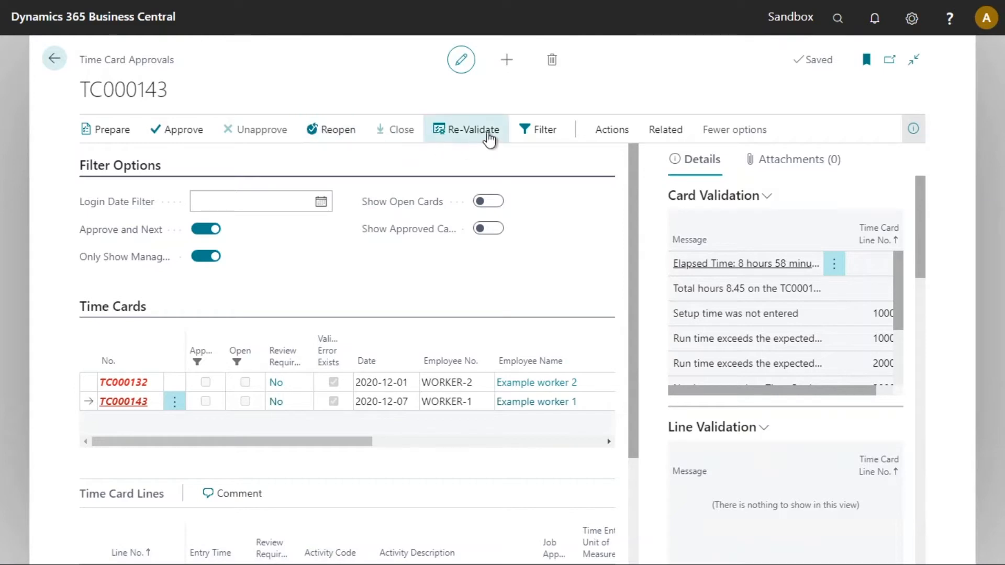
mouse_move(488, 136)
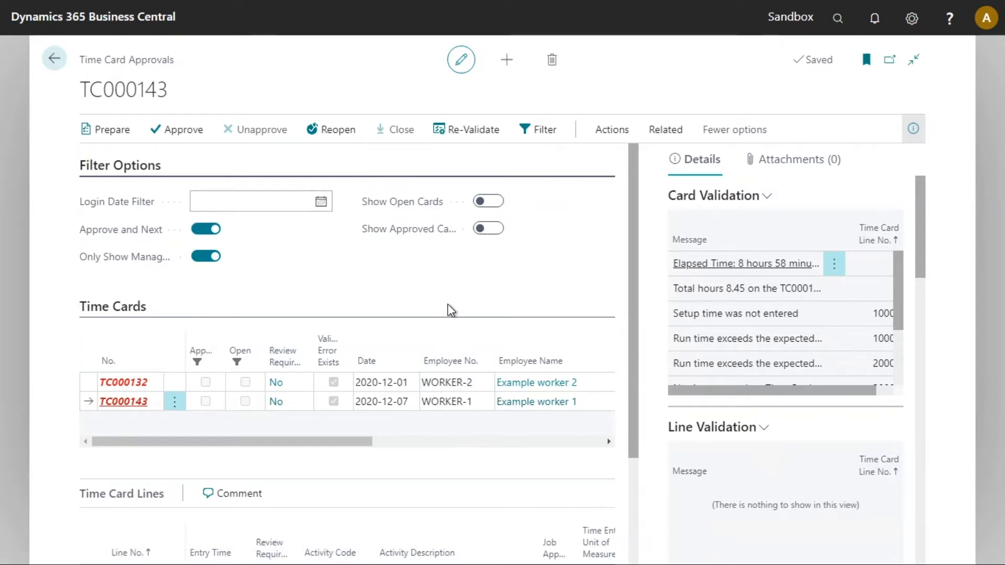
mouse_move(457, 155)
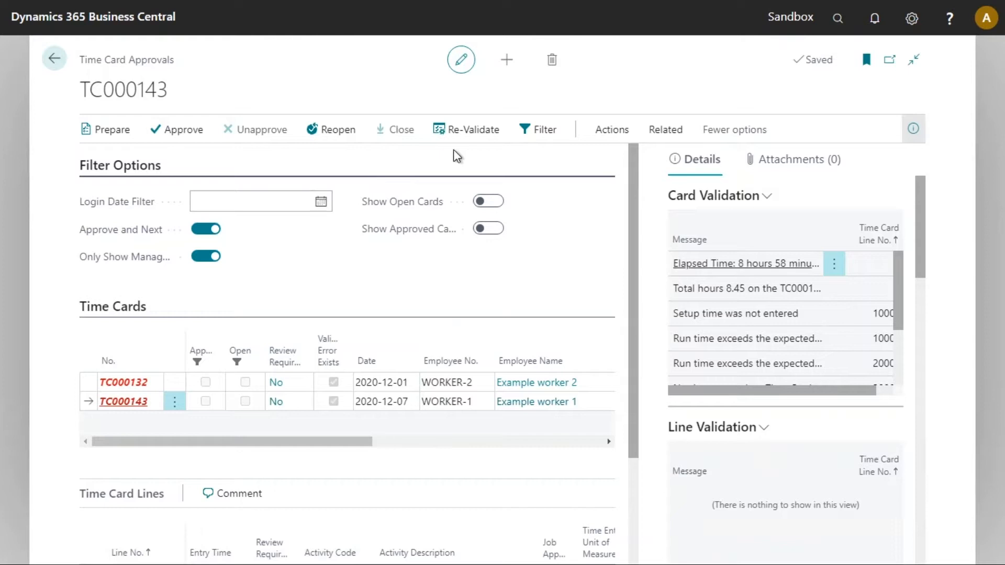
mouse_move(498, 304)
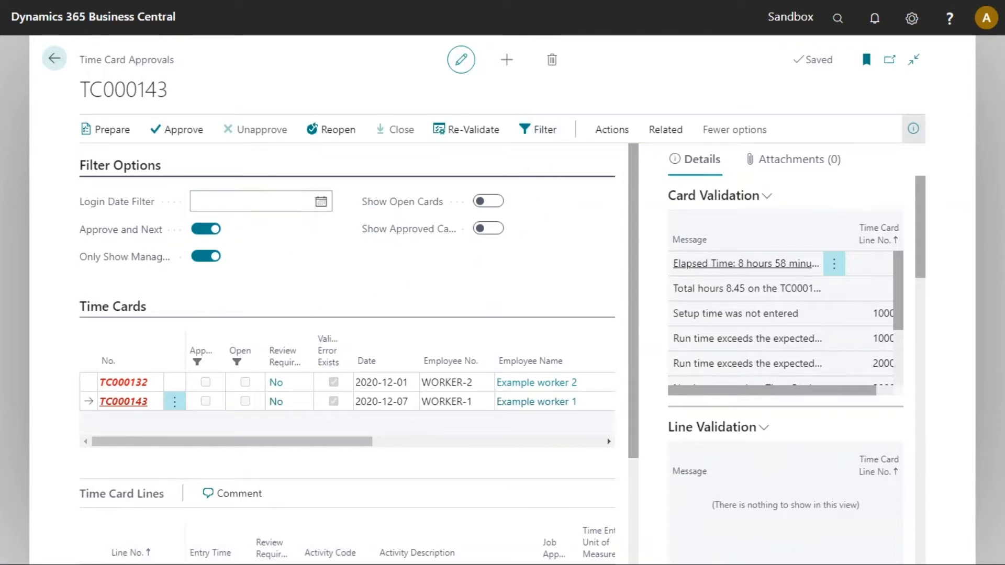
mouse_move(270, 246)
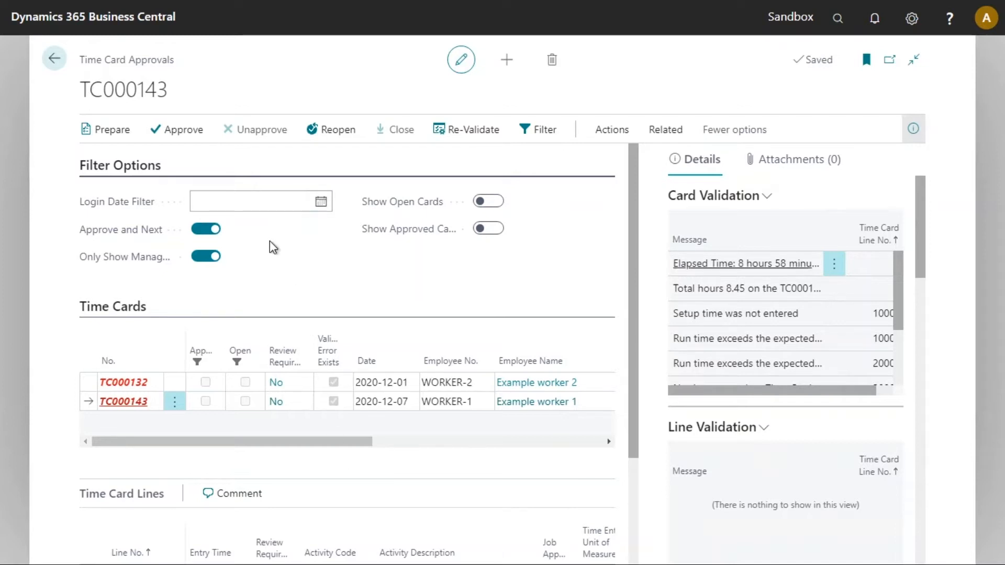
mouse_move(245, 206)
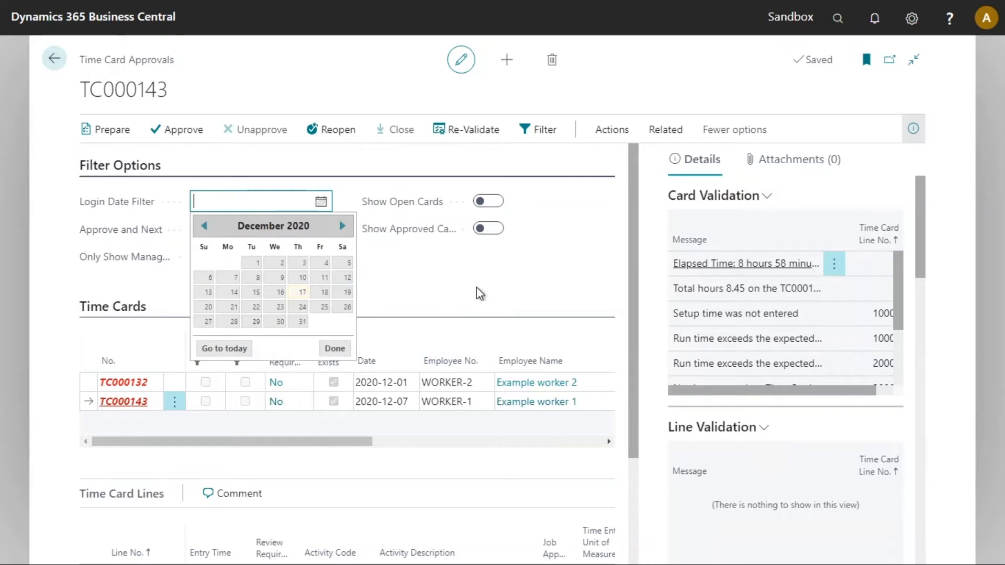
mouse_move(414, 291)
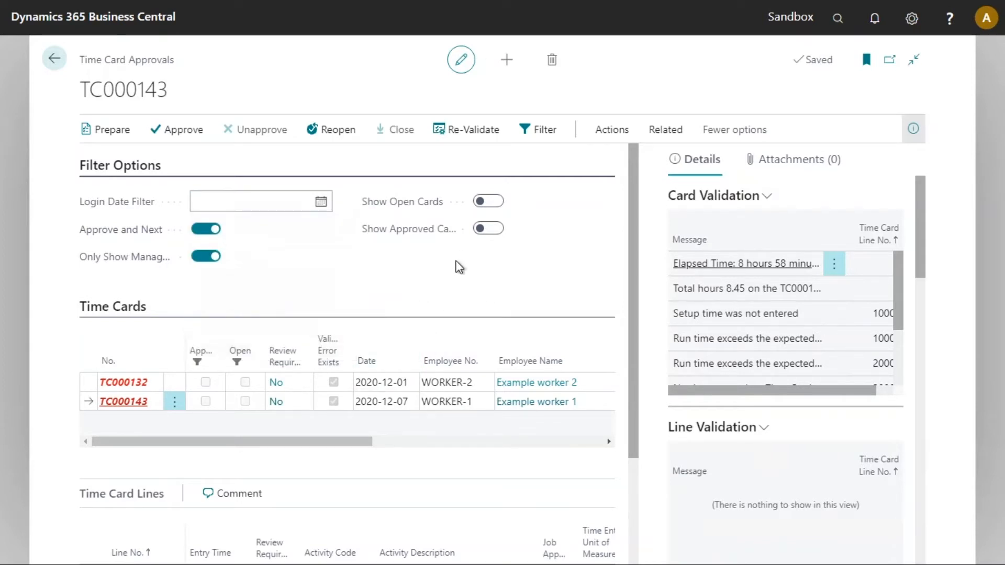
Step: Filter the list to login date 2020-12-01 for TC000132, then clear the filter to list both cards
click(256, 201)
text(2020-12-01)
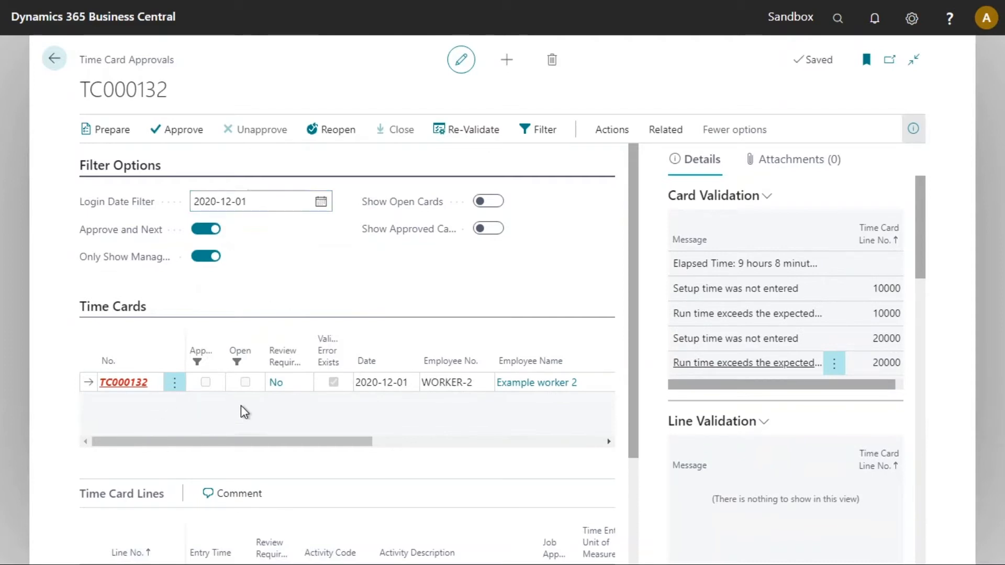
mouse_move(369, 295)
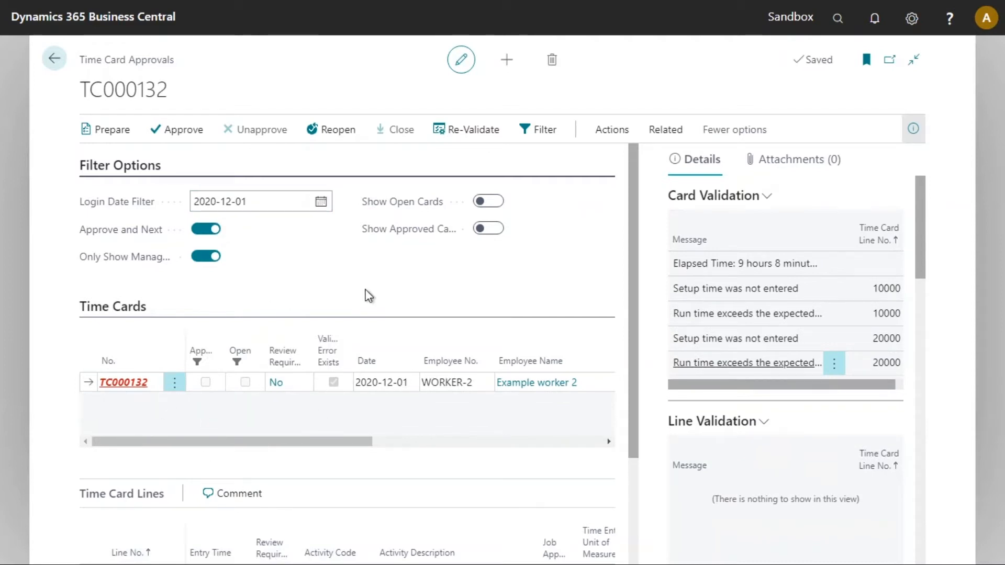
click(245, 201)
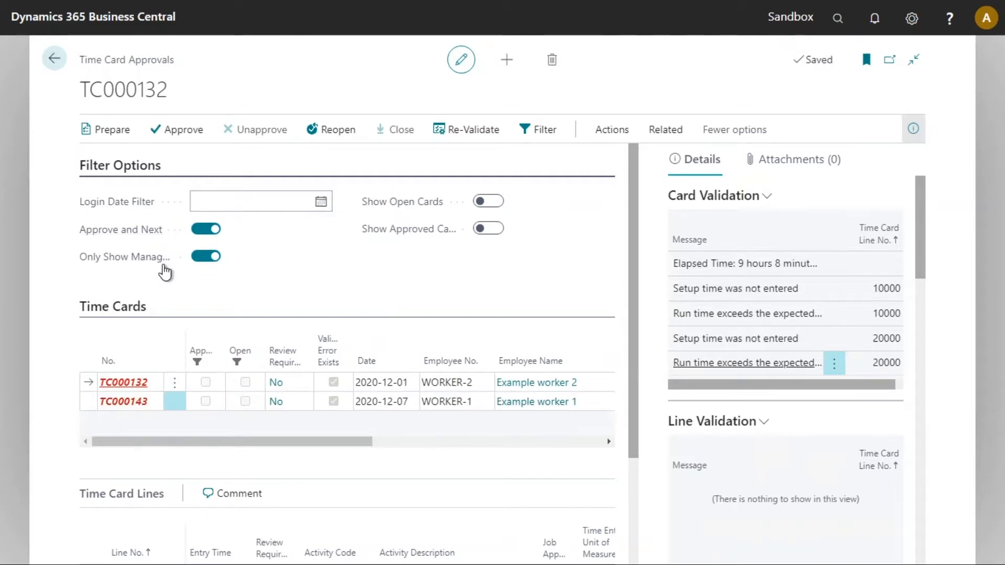
mouse_move(214, 272)
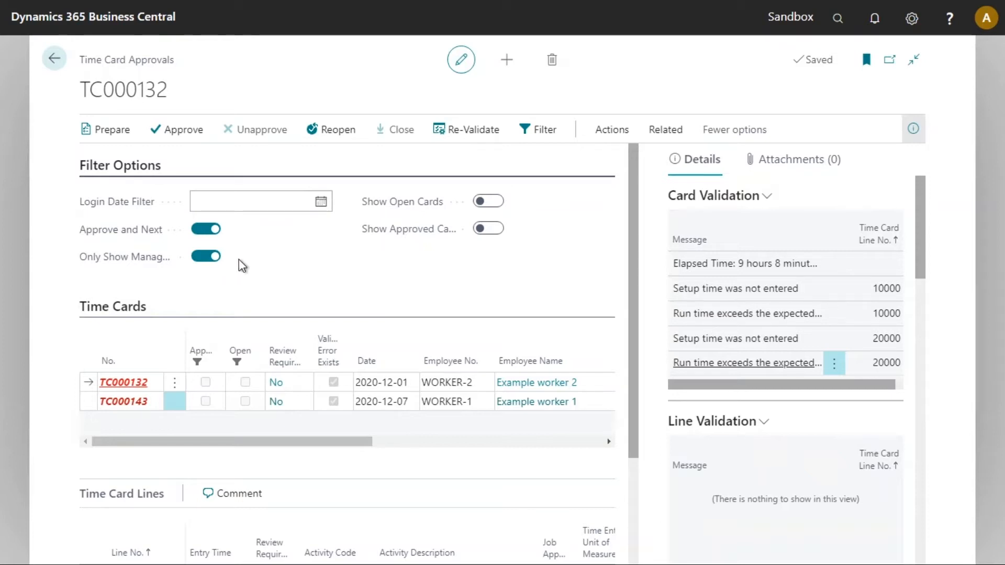
mouse_move(152, 236)
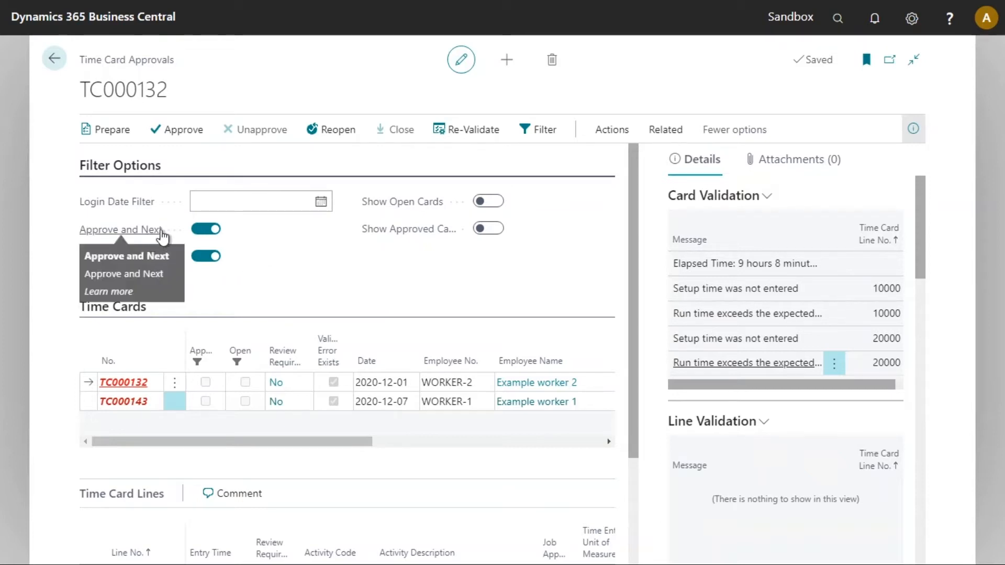
mouse_move(201, 234)
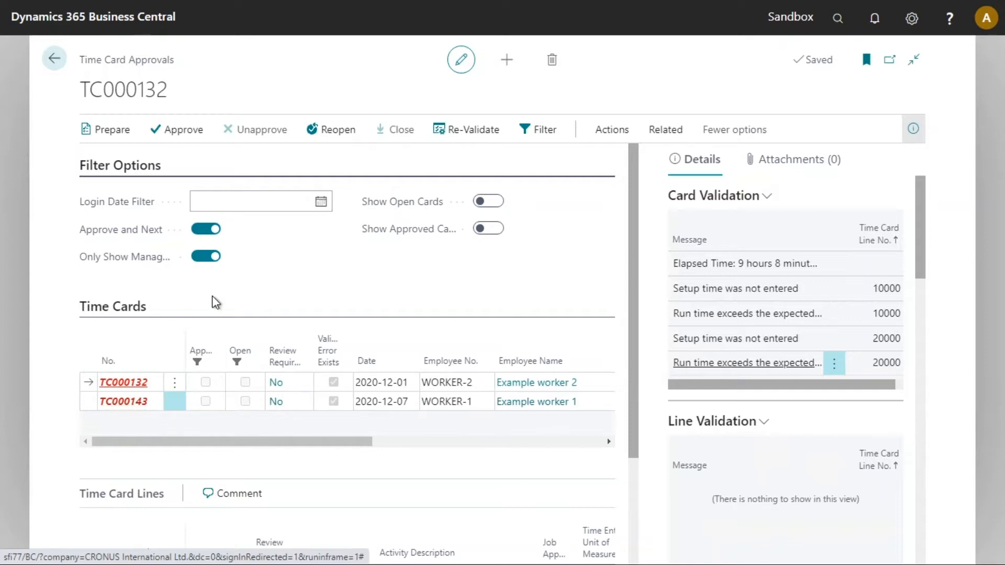
mouse_move(131, 264)
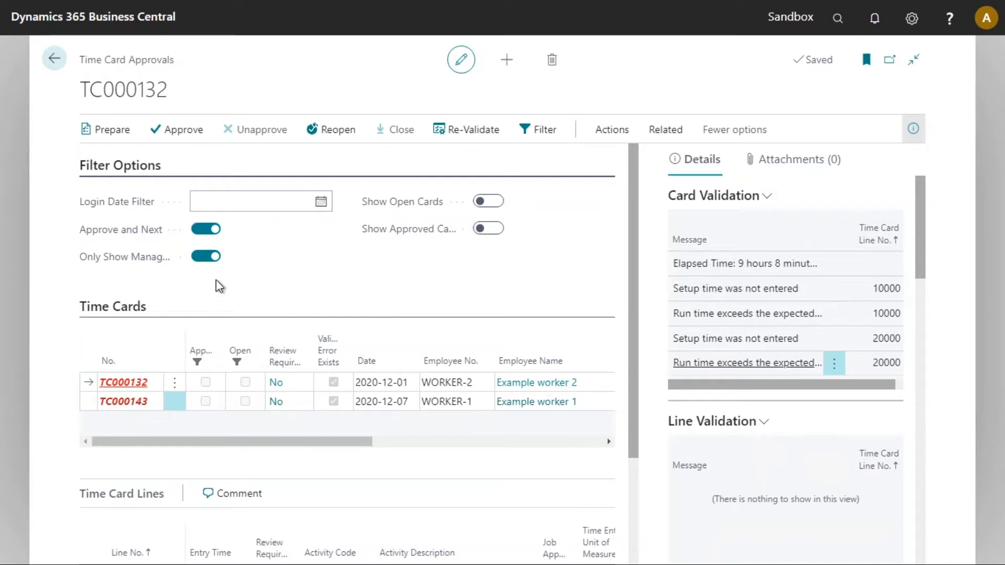
mouse_move(300, 291)
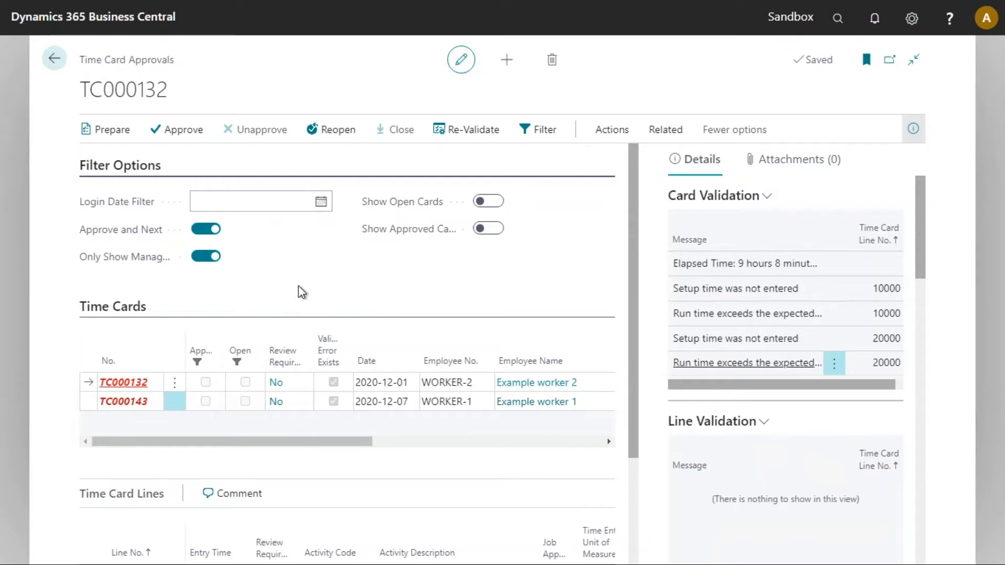
mouse_move(421, 208)
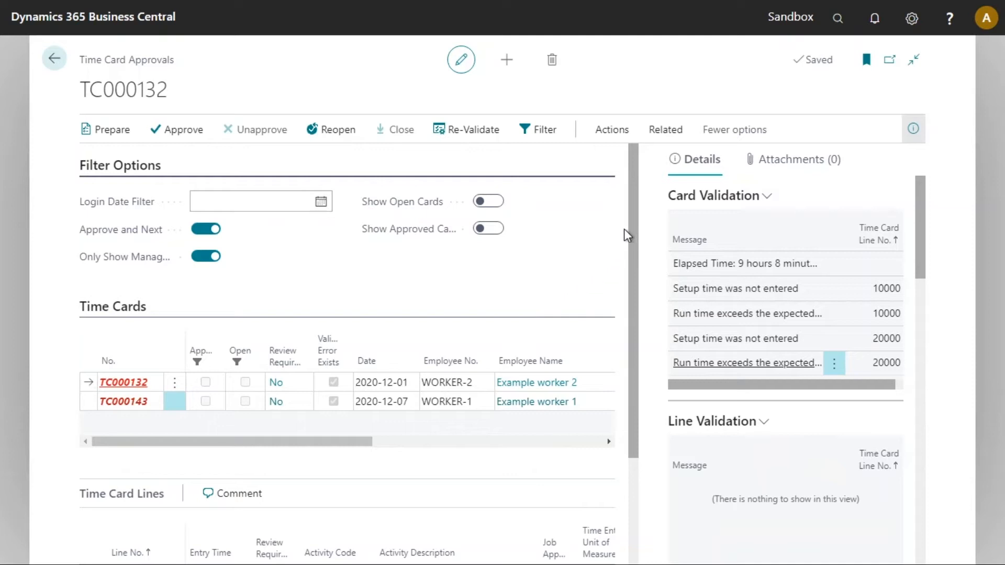
Step: Inspect the validation issues of TC000132's Production Orders line 10000
scroll(down, 3)
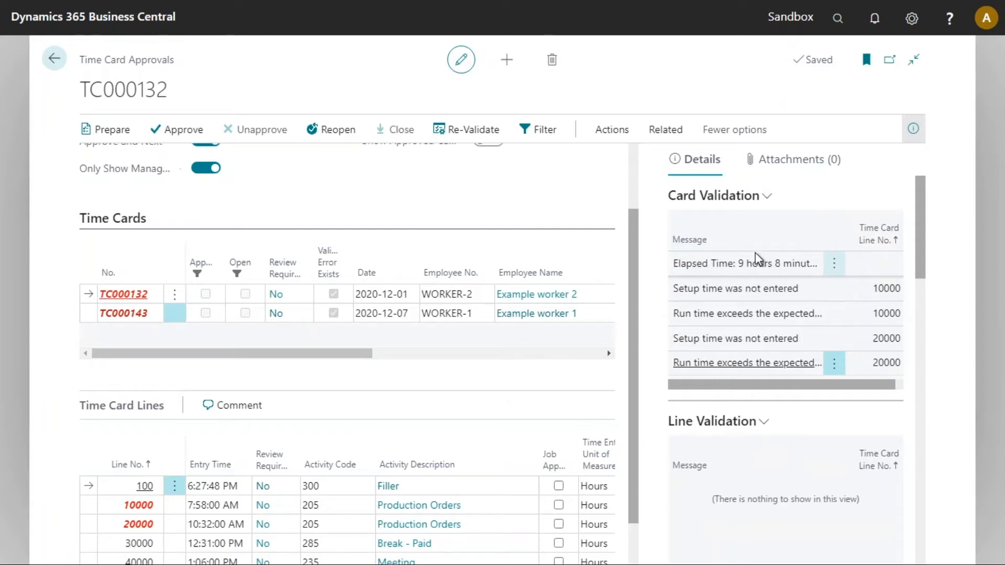
mouse_move(755, 306)
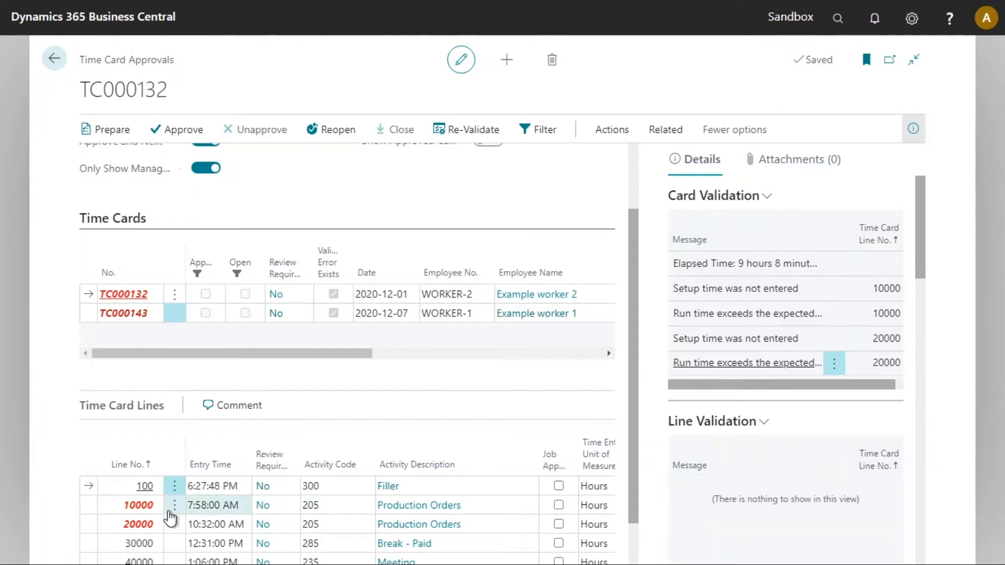
click(174, 506)
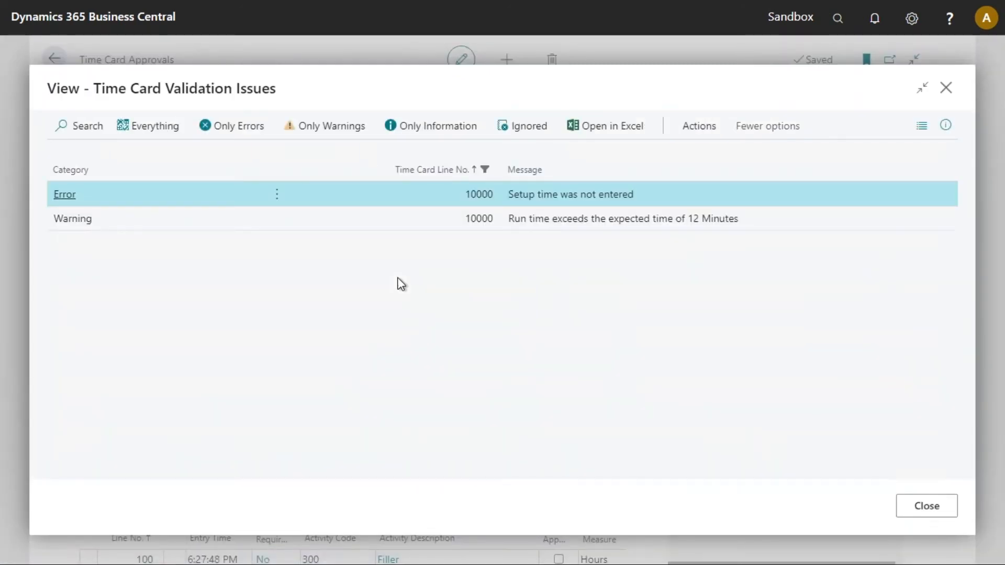
mouse_move(362, 282)
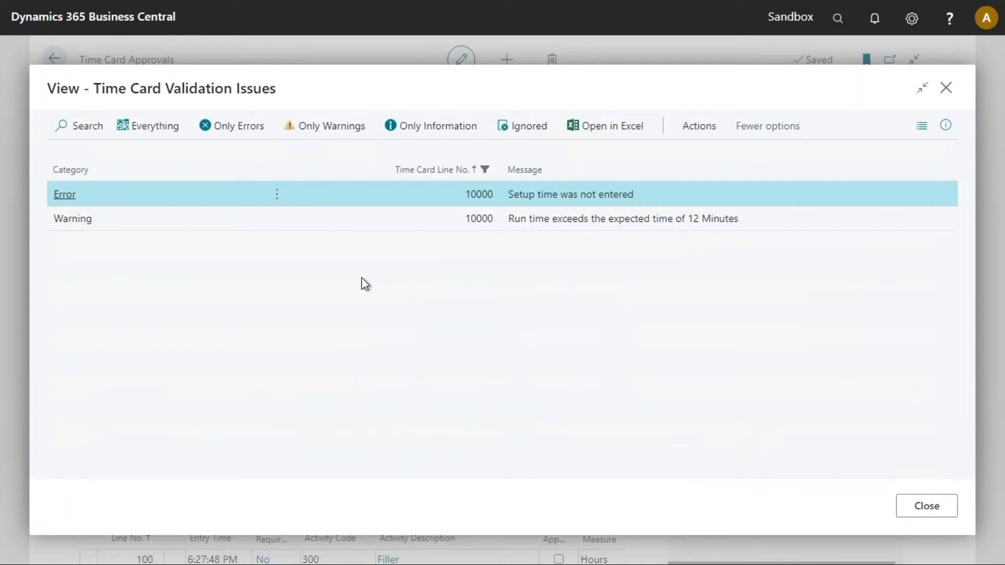
mouse_move(371, 285)
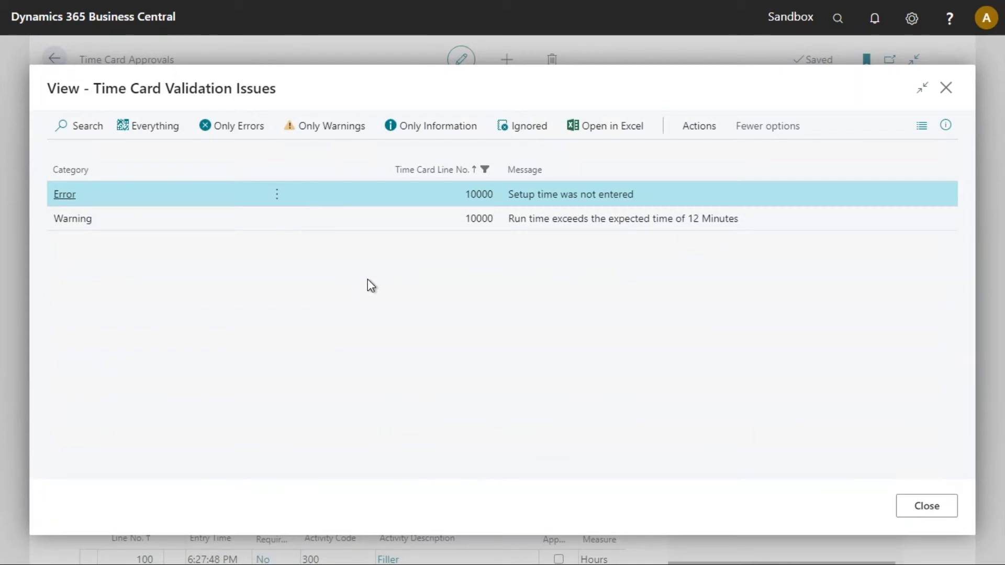
mouse_move(265, 292)
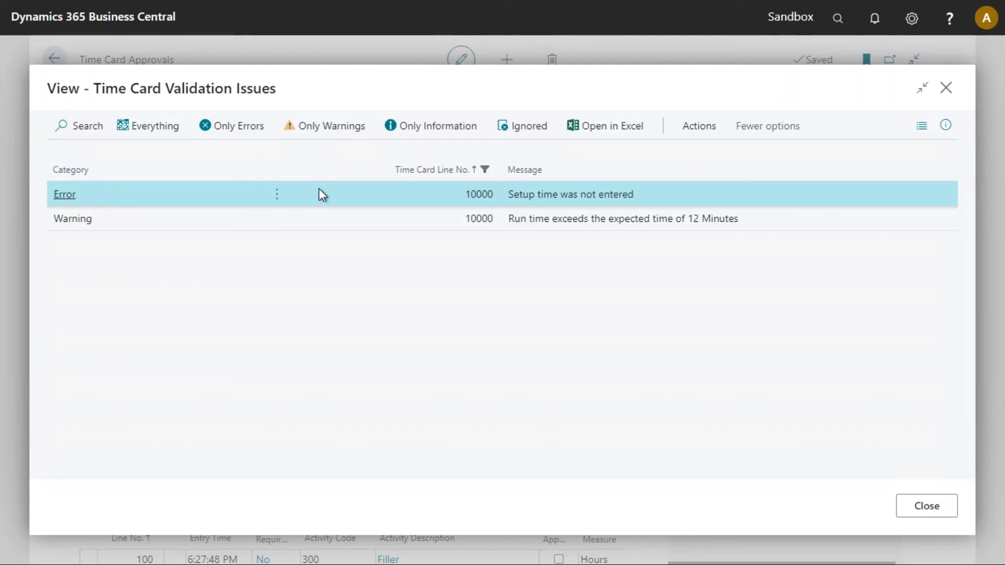
mouse_move(685, 141)
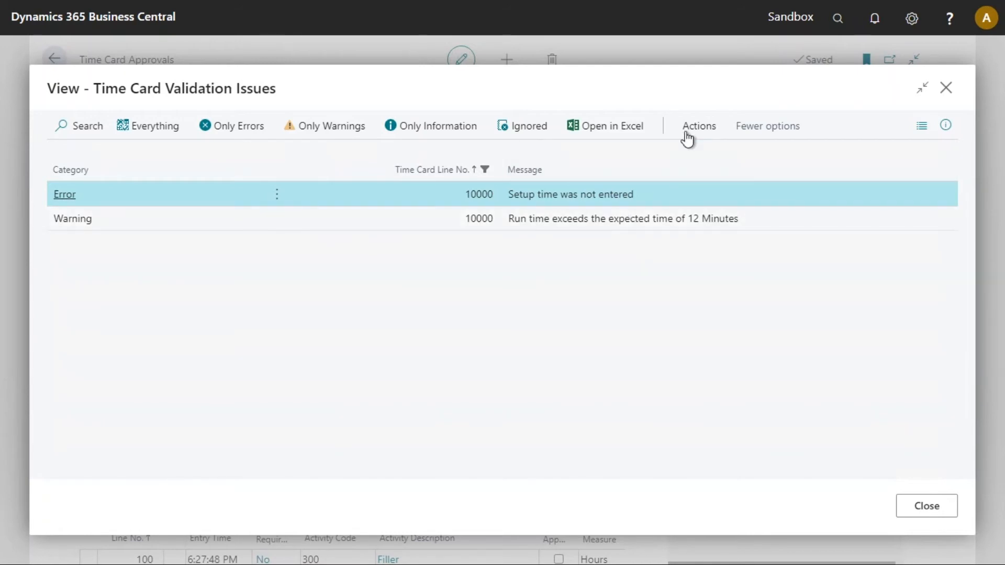
Step: Show the extra actions in the Time Card Validation Issues window for line 10000
click(700, 126)
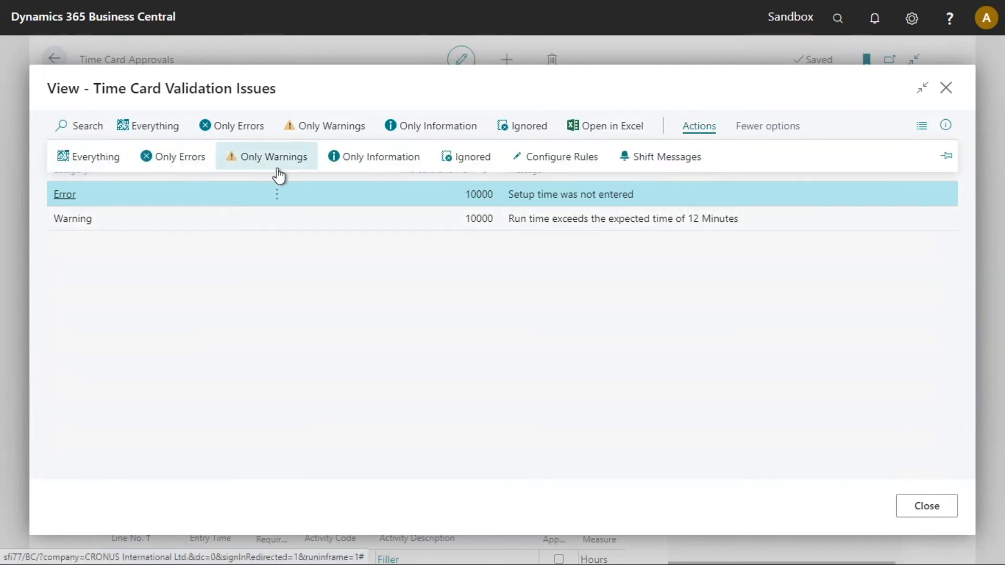
mouse_move(590, 163)
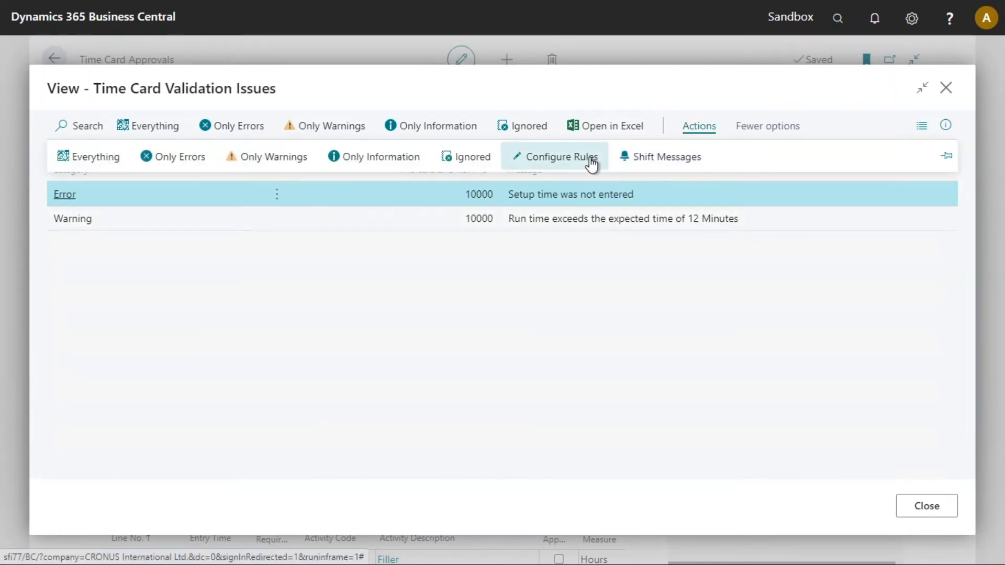
Step: In the validation rules setup, disable the MISSINGSETUP rule and the RUNTIMEEXCEEDS warning rule
click(700, 125)
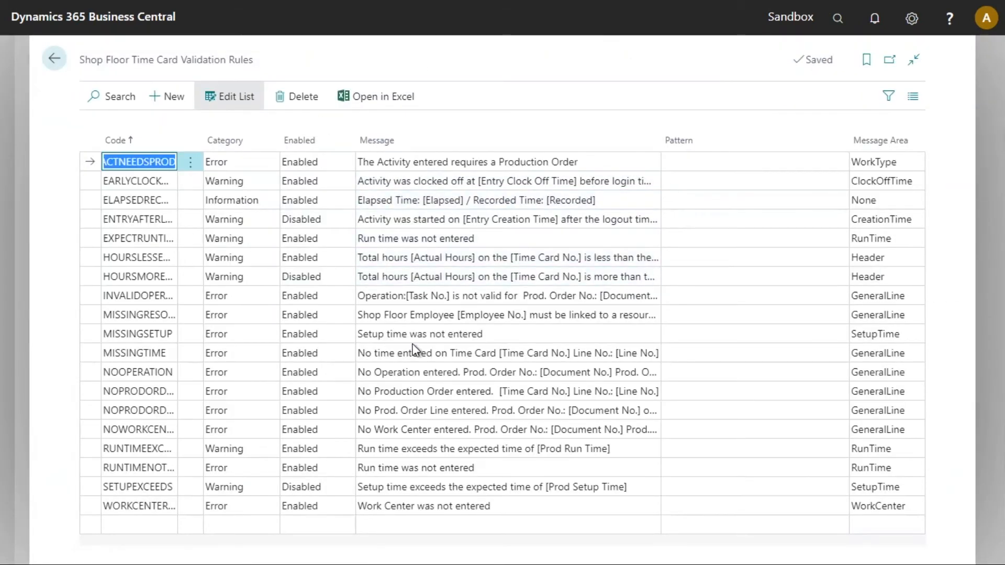
mouse_move(430, 353)
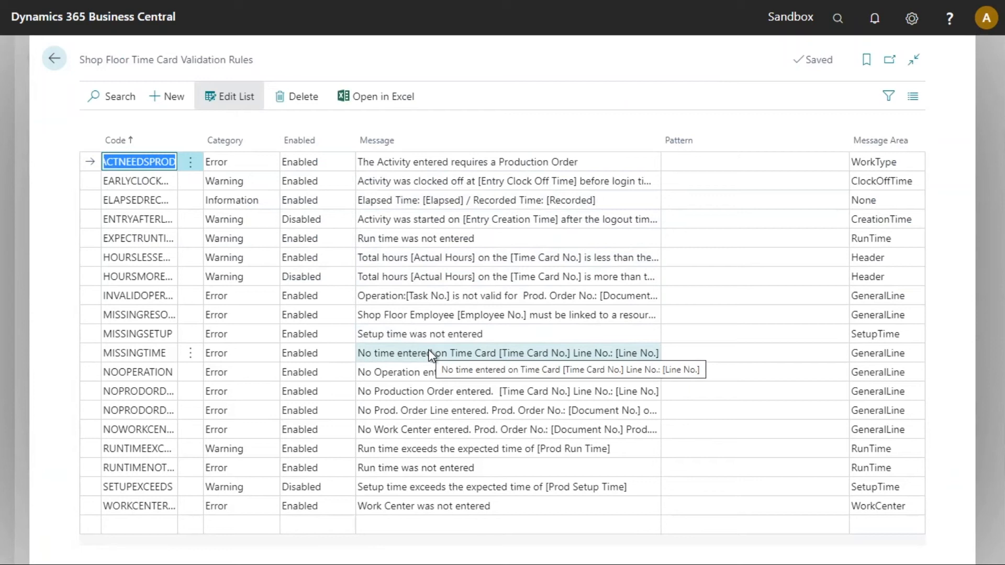
mouse_move(415, 391)
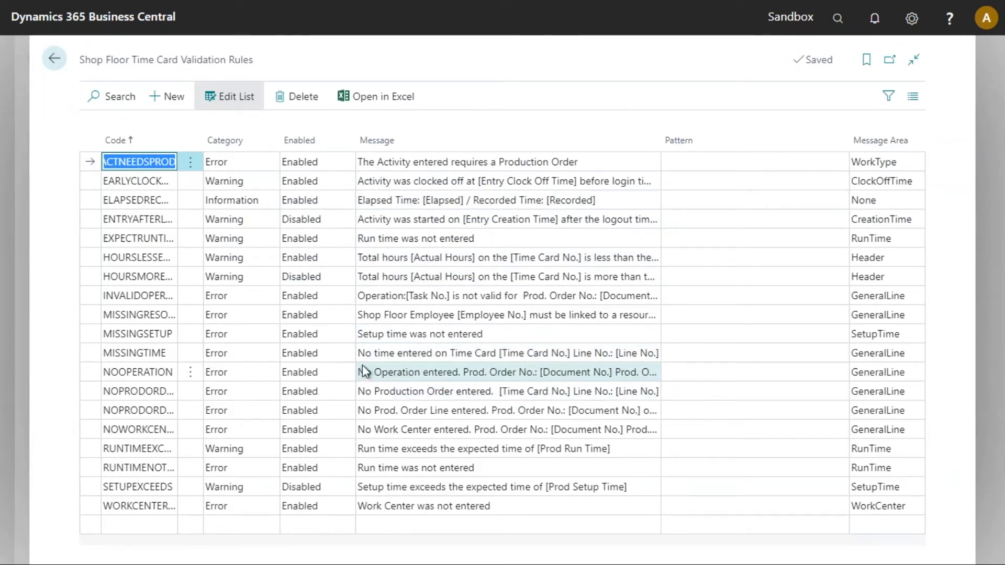
click(303, 334)
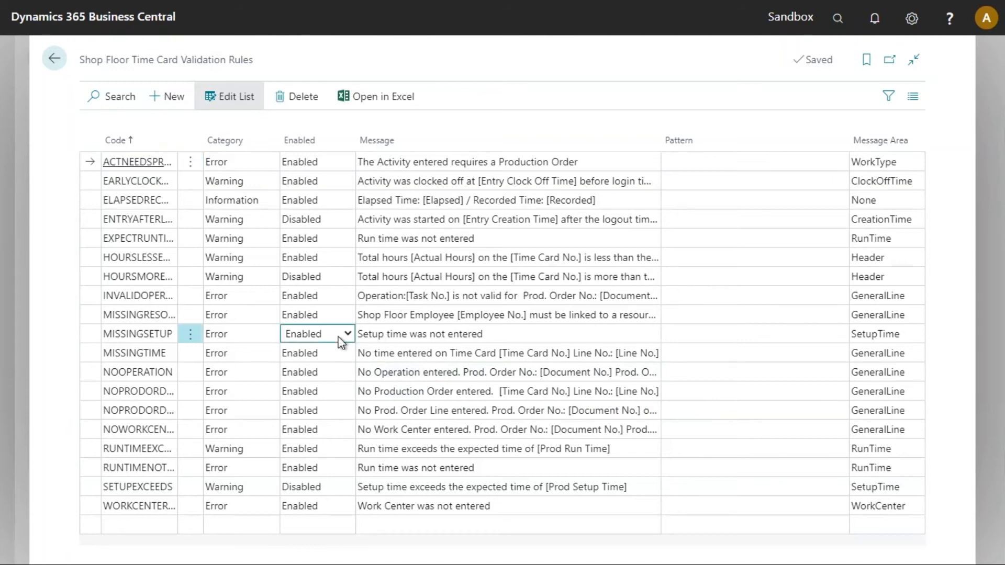
click(352, 334)
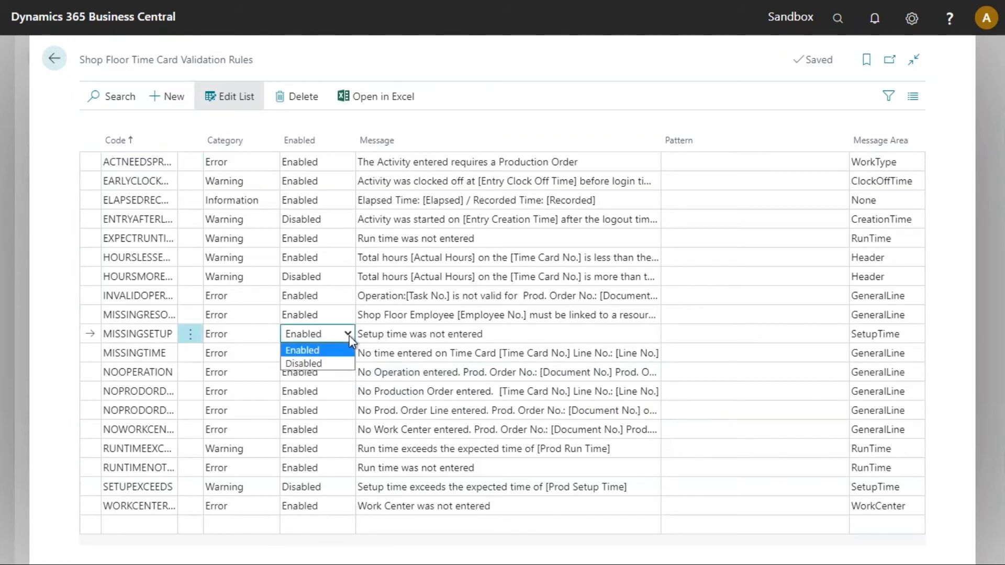
click(301, 364)
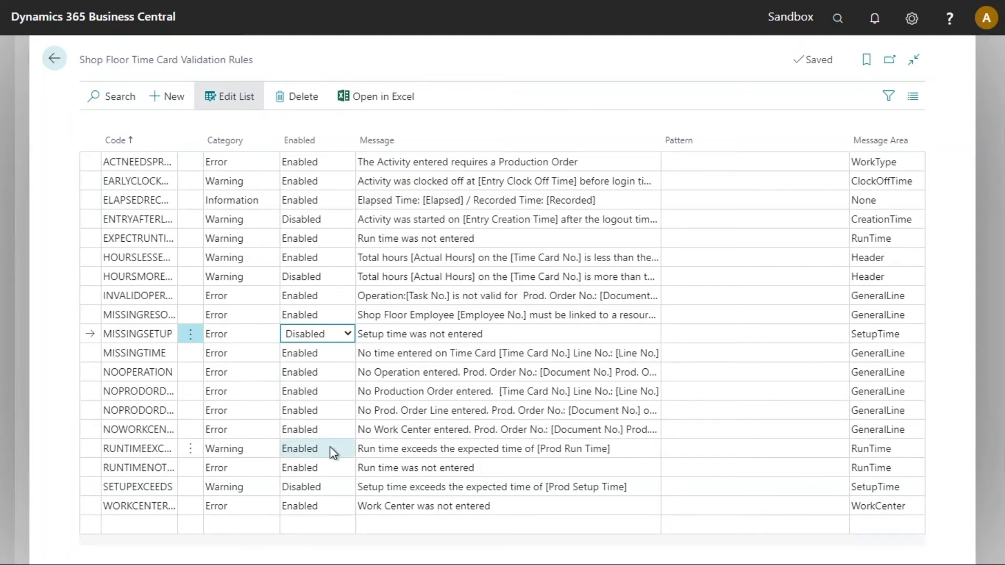
mouse_move(330, 452)
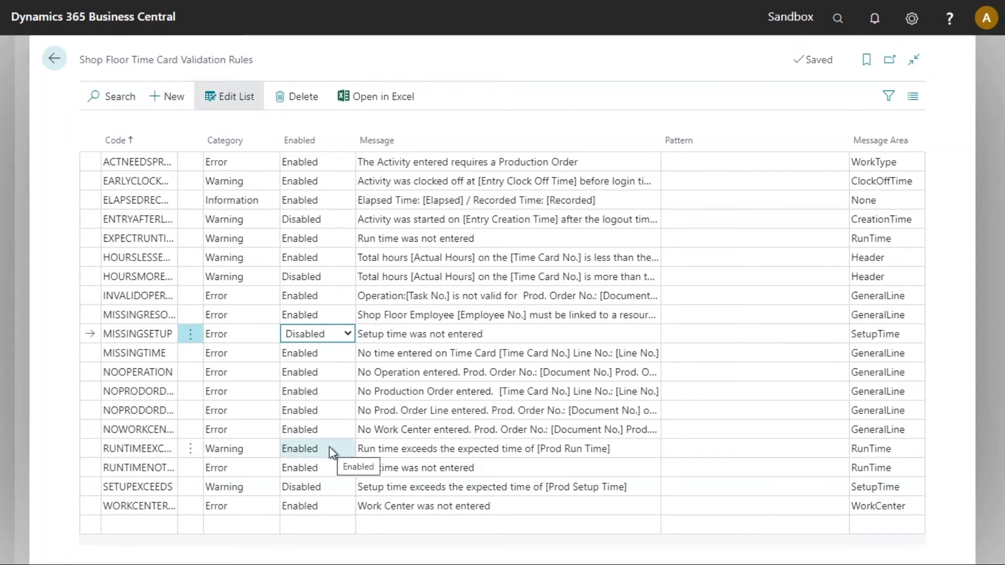
click(316, 448)
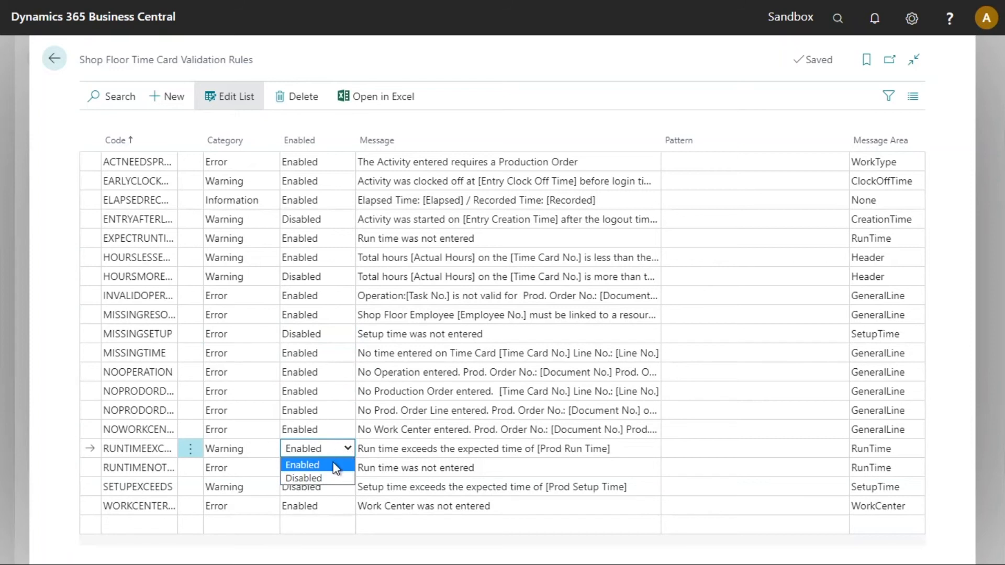
click(304, 477)
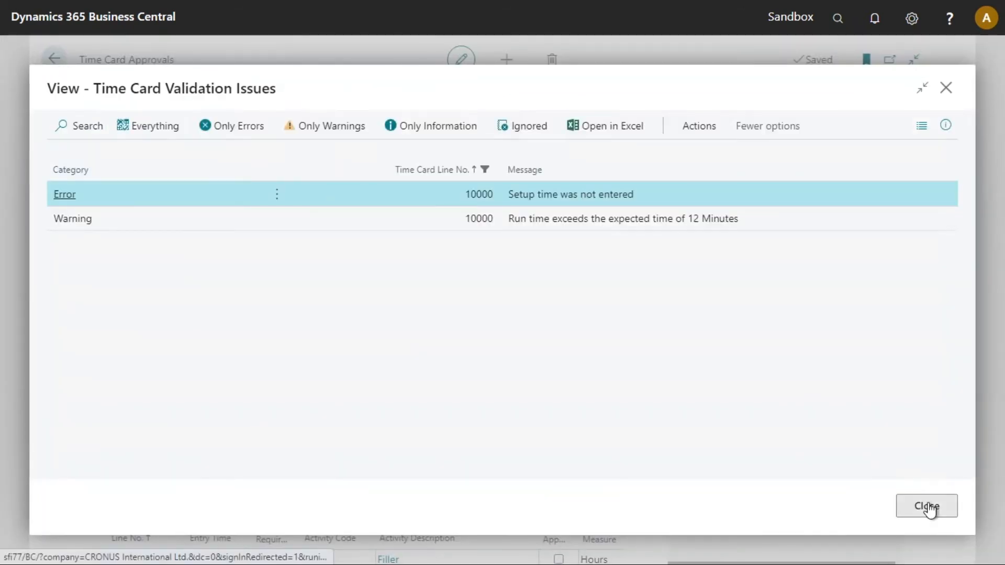
Step: Dismiss the issues window and re-validate TC000132, clearing its setup-time and run-time messages
click(928, 506)
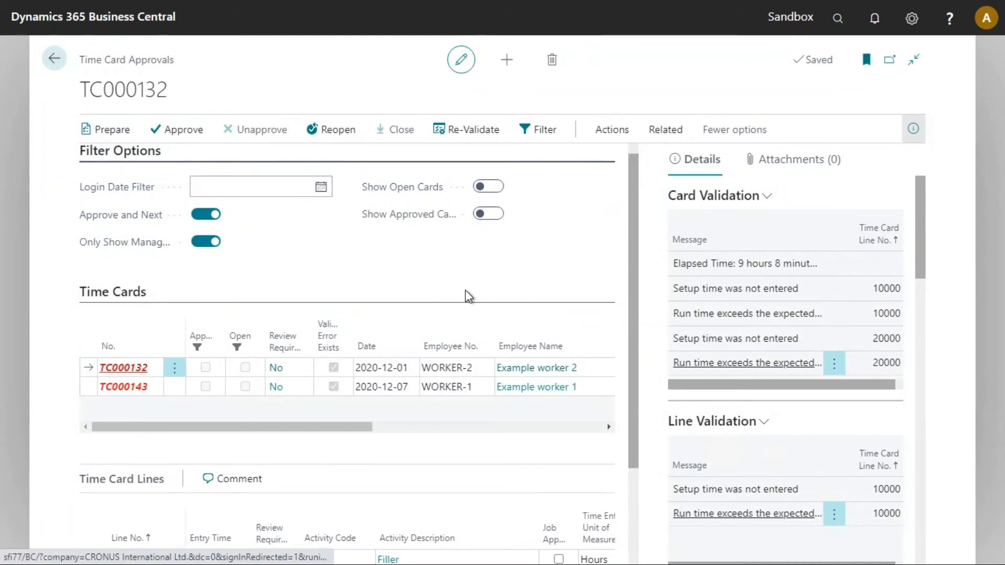
mouse_move(463, 276)
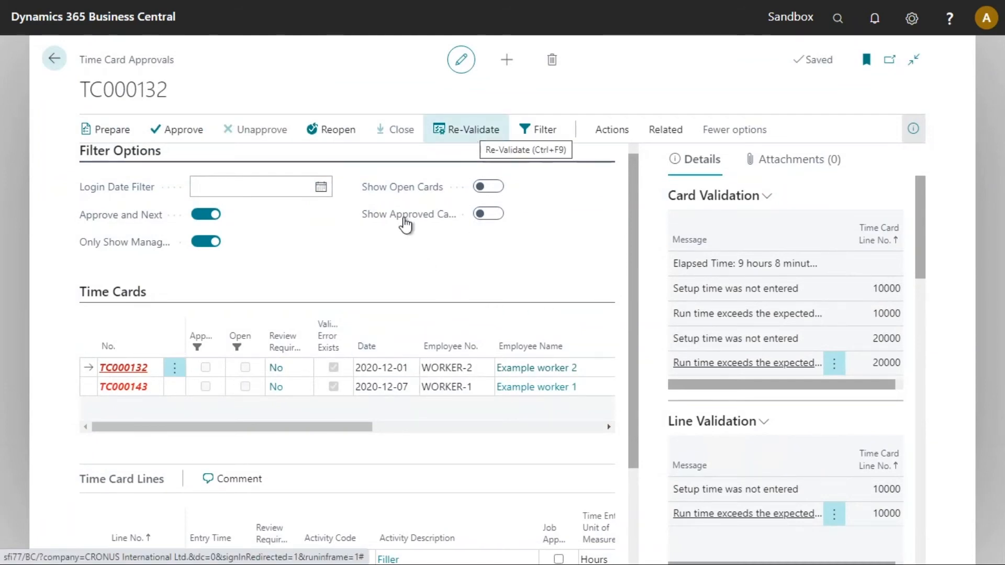
click(472, 129)
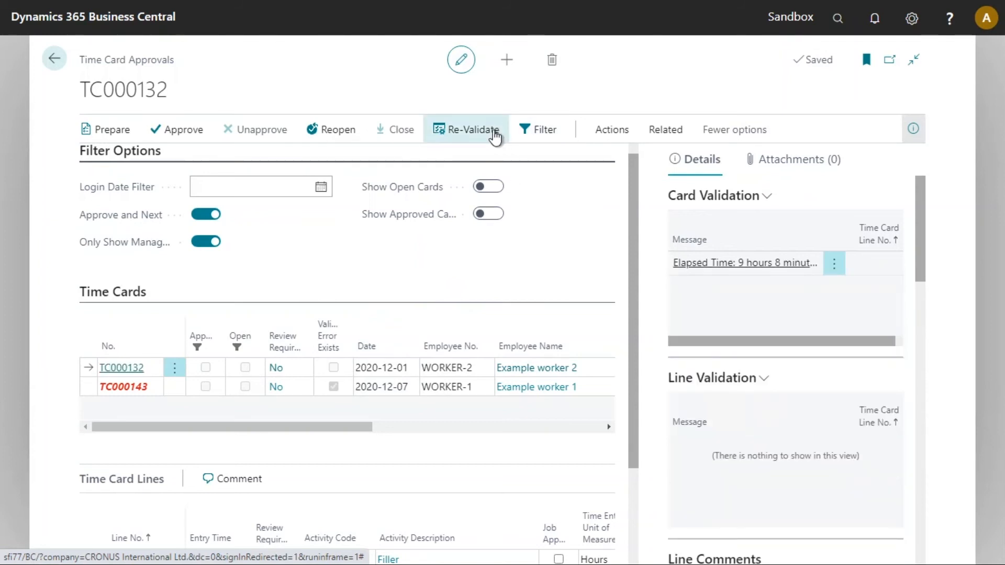
mouse_move(151, 375)
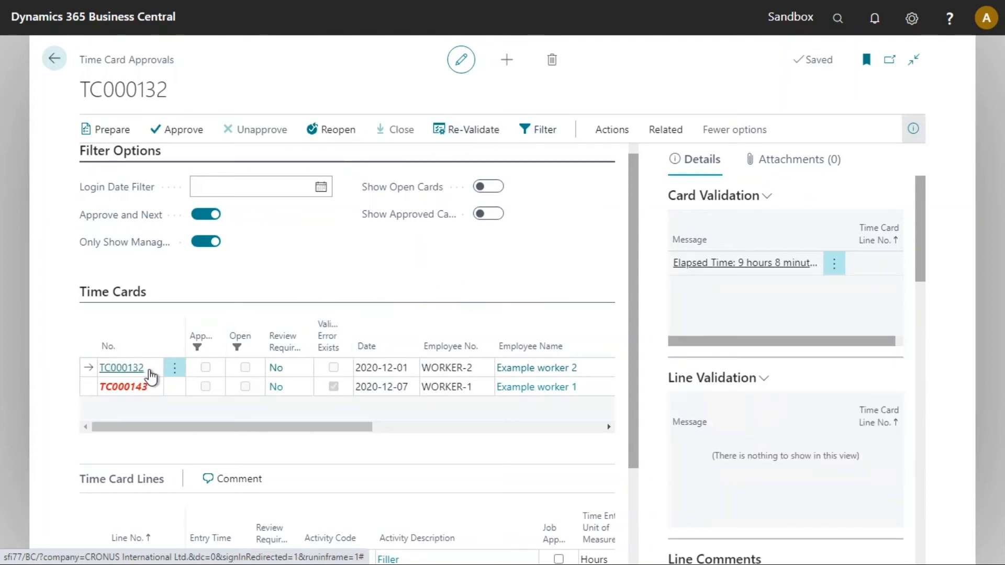
scroll(down, 3)
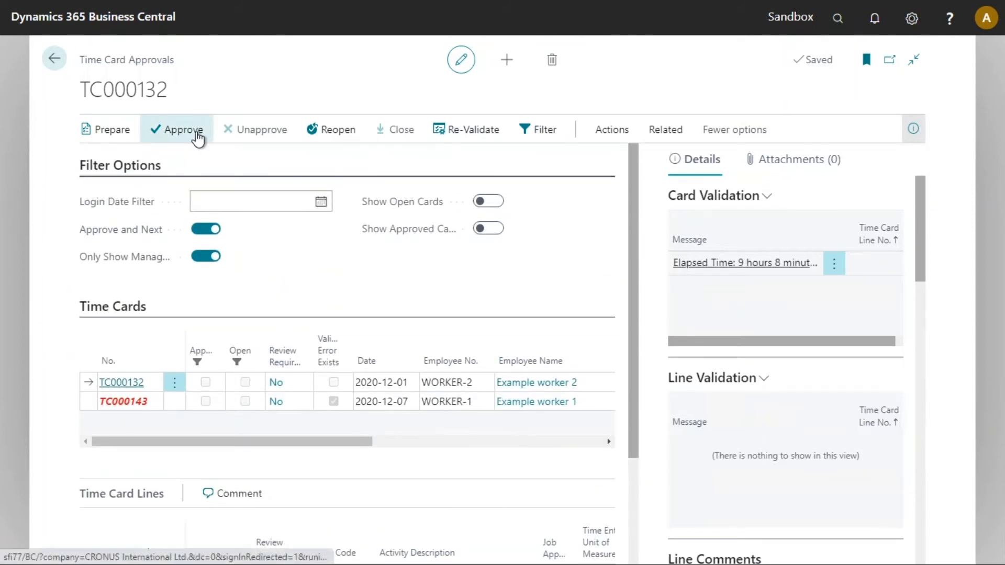
Step: Approve TC000132 and briefly show approved cards to confirm, leaving TC000143 as the only open card
click(182, 130)
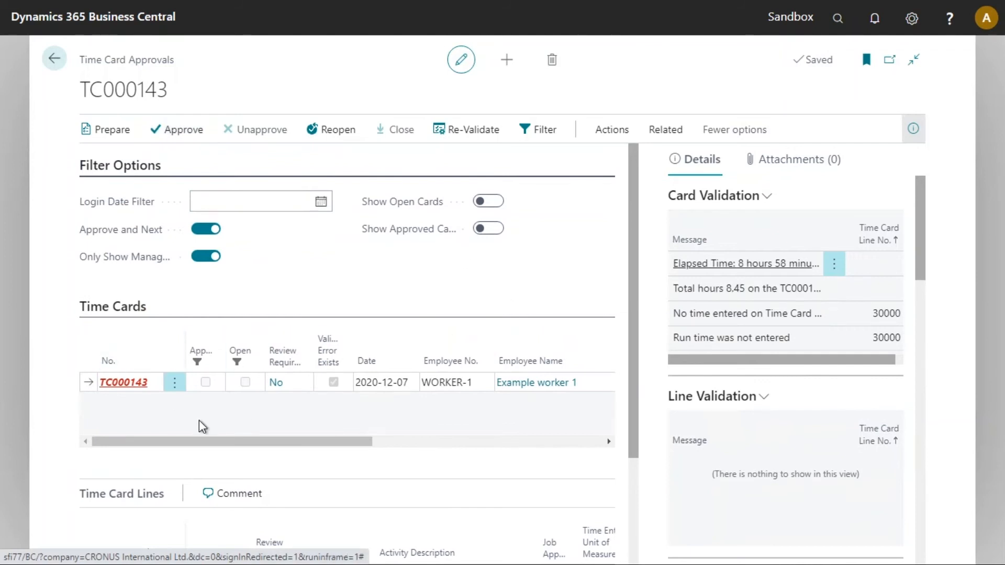
mouse_move(406, 281)
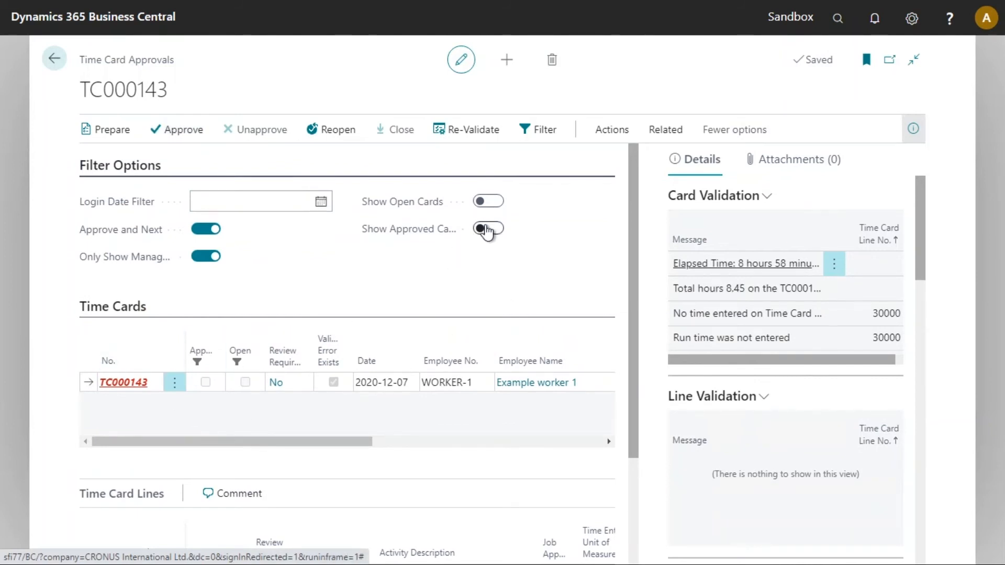
click(487, 228)
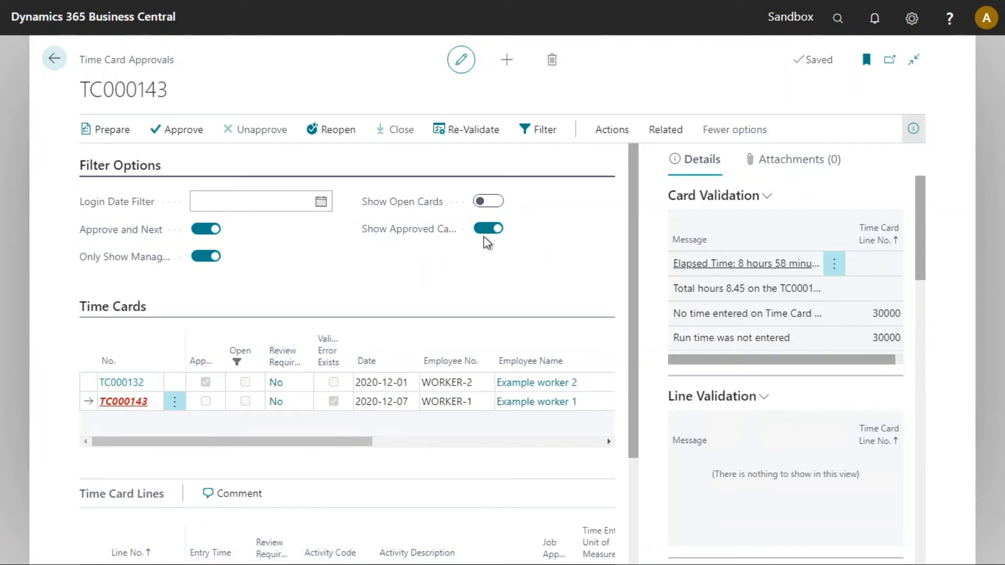
click(488, 228)
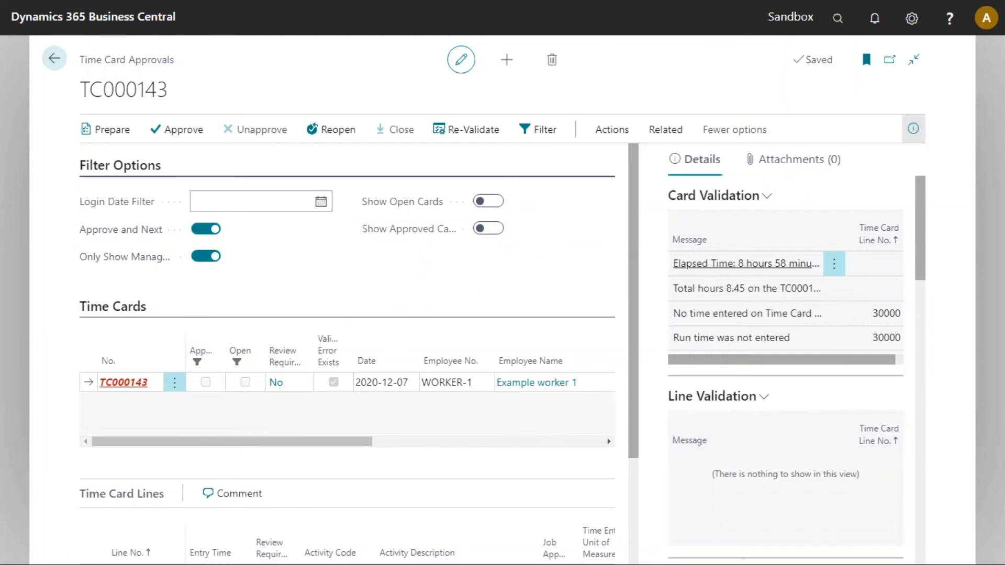
mouse_move(582, 343)
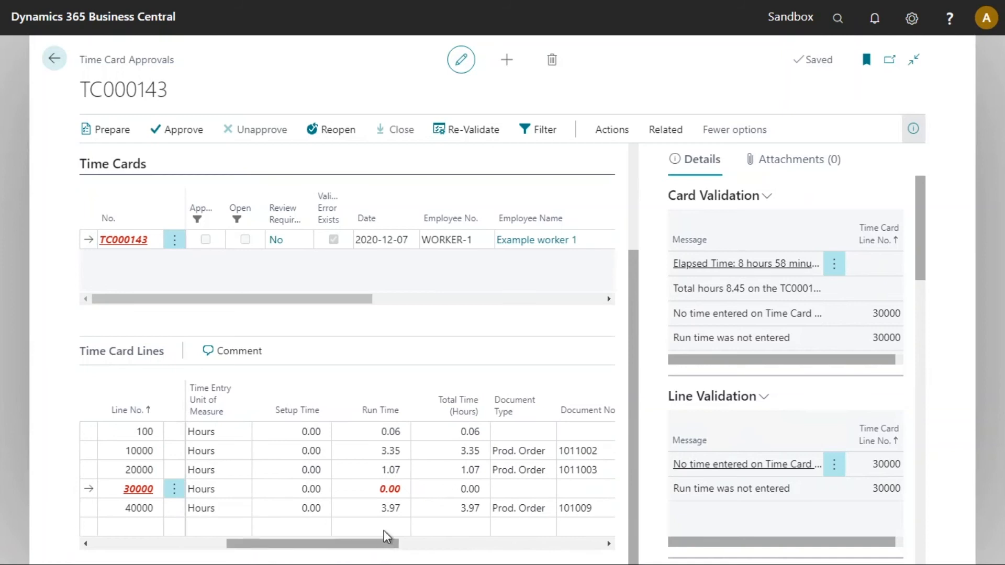
Step: Enter a run time of 0.52 on line 30000 of TC000143 and re-validate to clear its issues
click(390, 488)
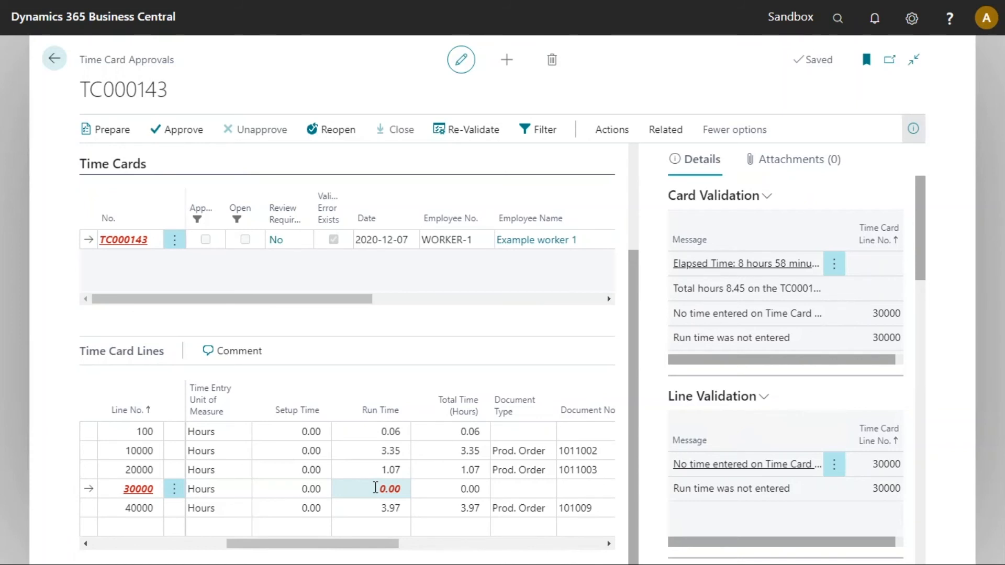
click(381, 489)
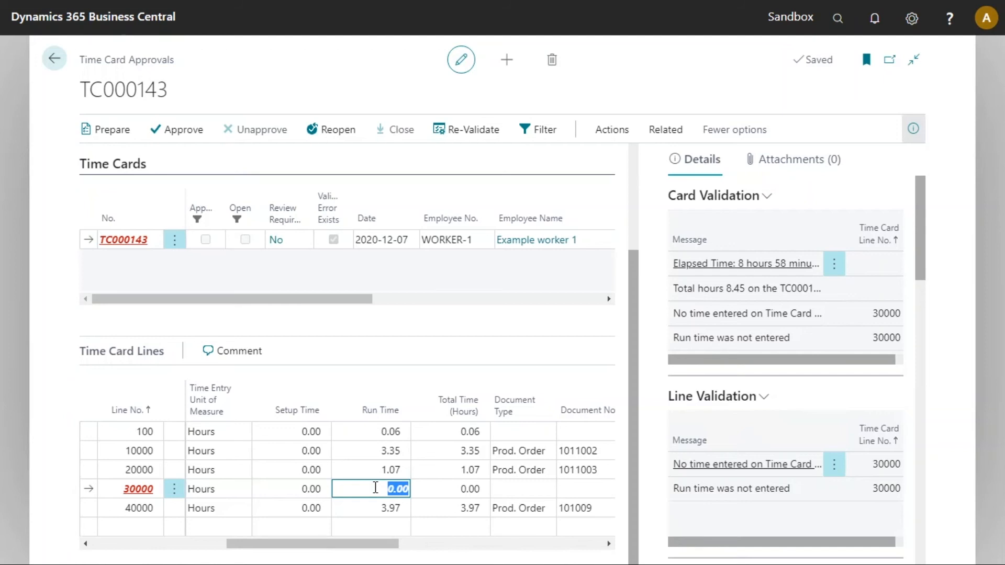
text(0.52)
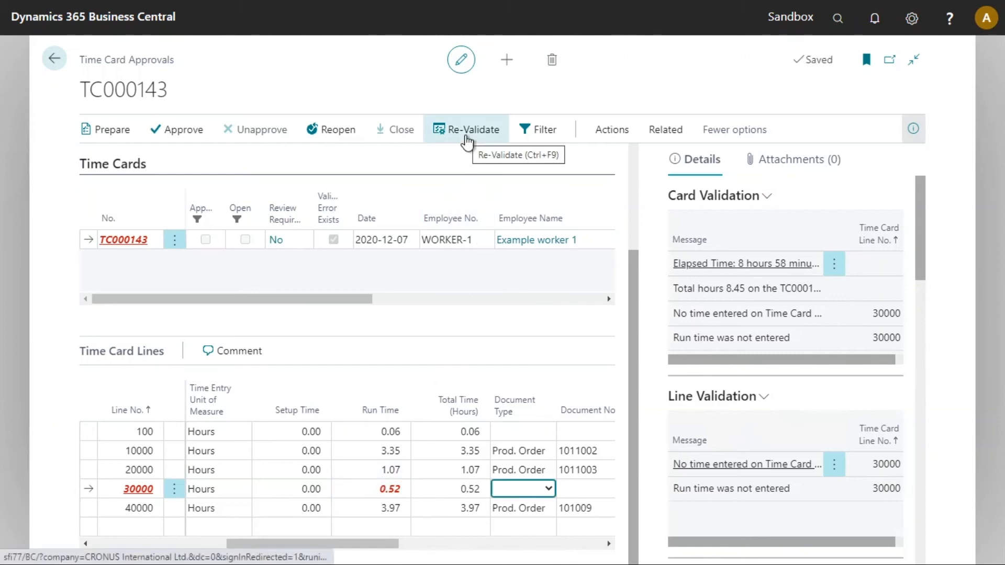
click(472, 129)
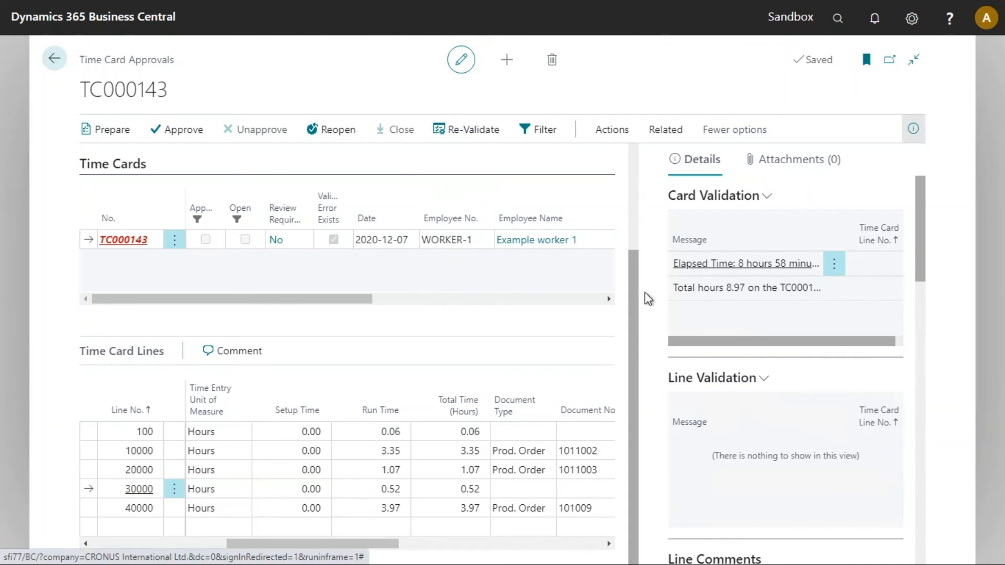
mouse_move(762, 296)
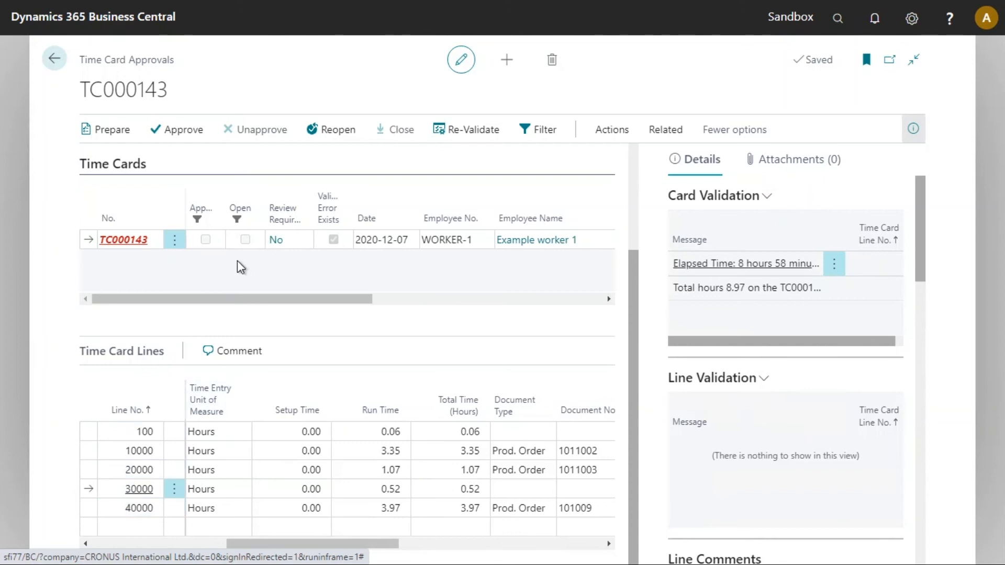
mouse_move(213, 289)
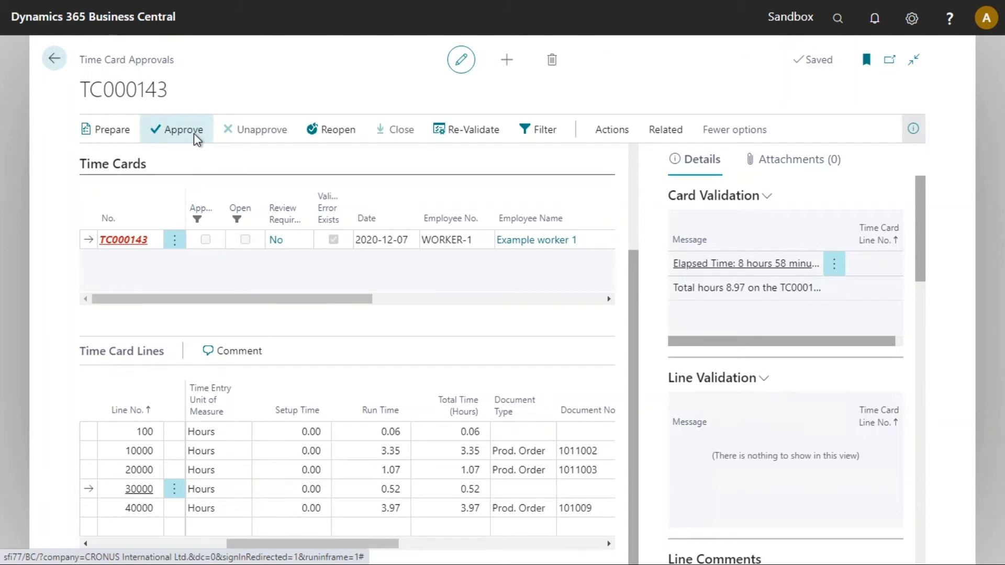
Step: Approve TC000143, then reopen Time Card Approvals via Tell Me, now listing no cards
click(54, 59)
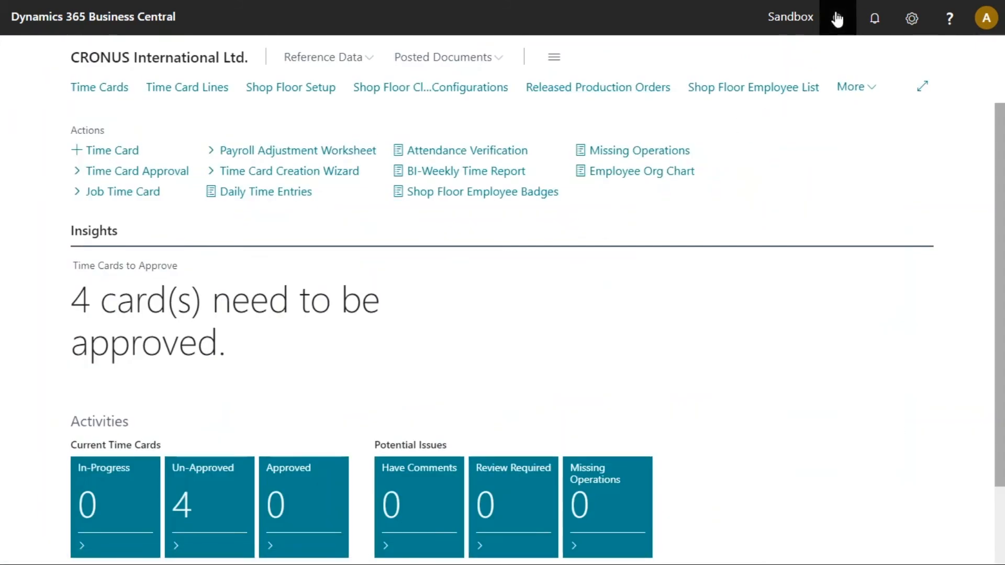
text(time card approcal)
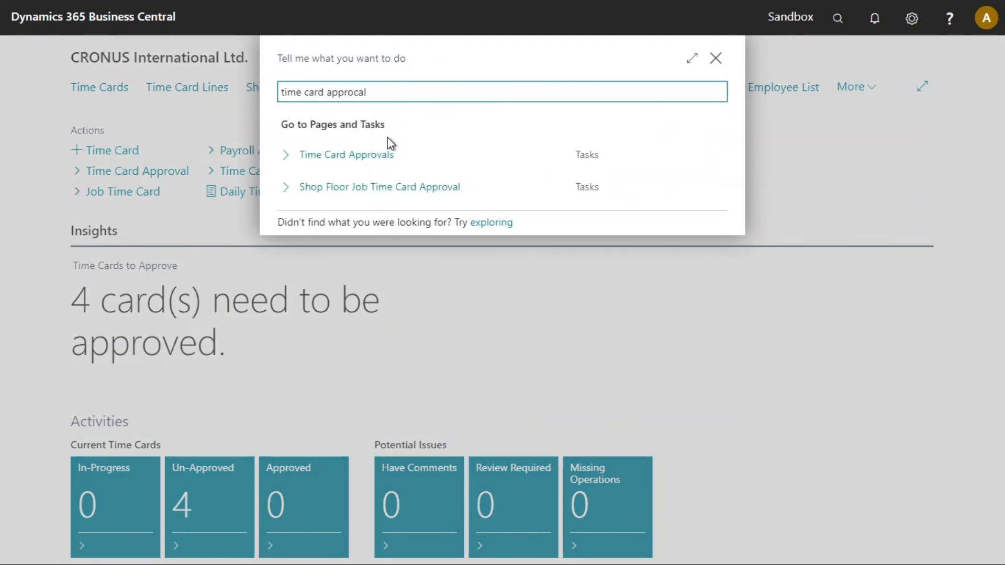
click(345, 155)
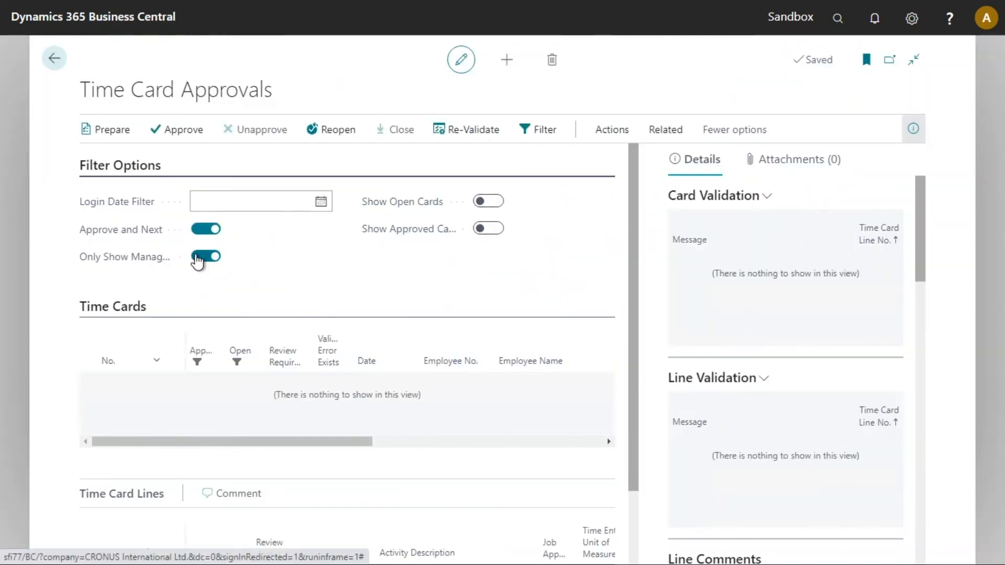
Step: Turn off Only Show Managed so all employees' time cards are listed
click(206, 257)
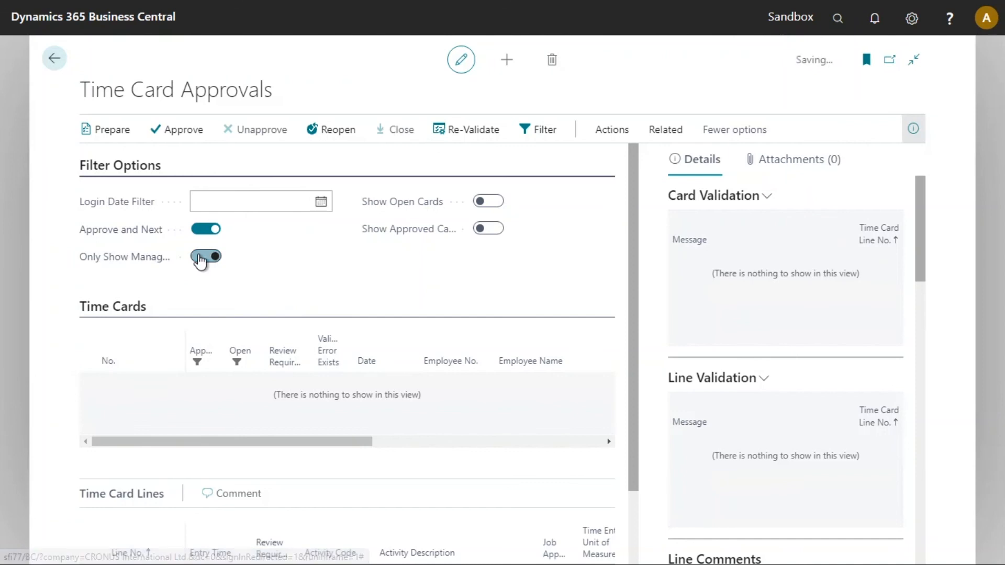
click(205, 257)
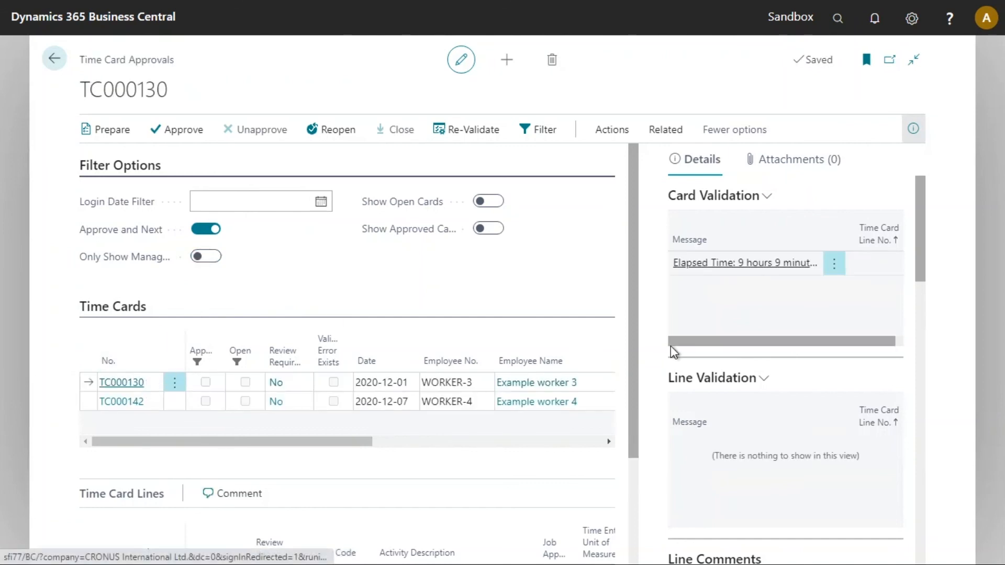
scroll(down, 3)
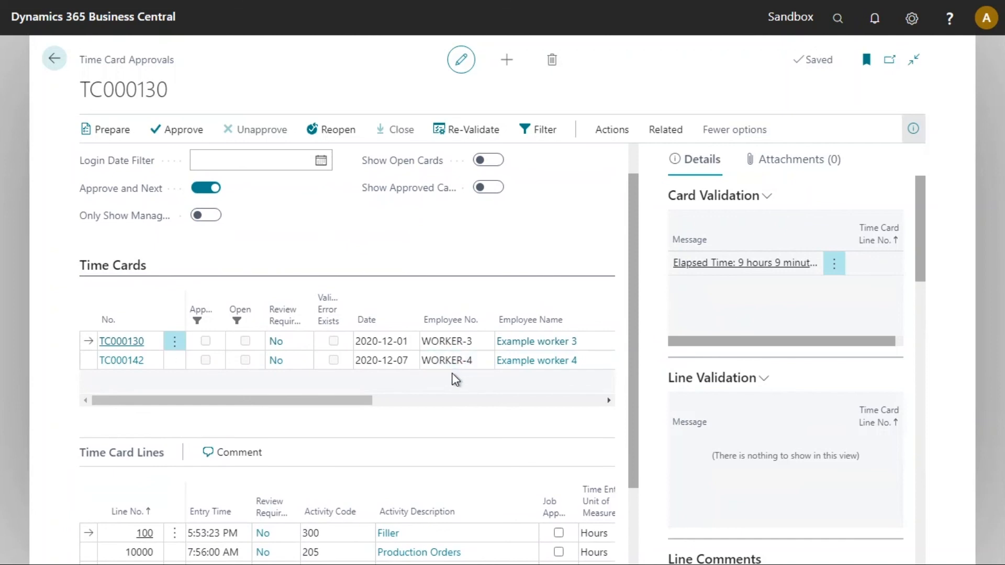
mouse_move(555, 320)
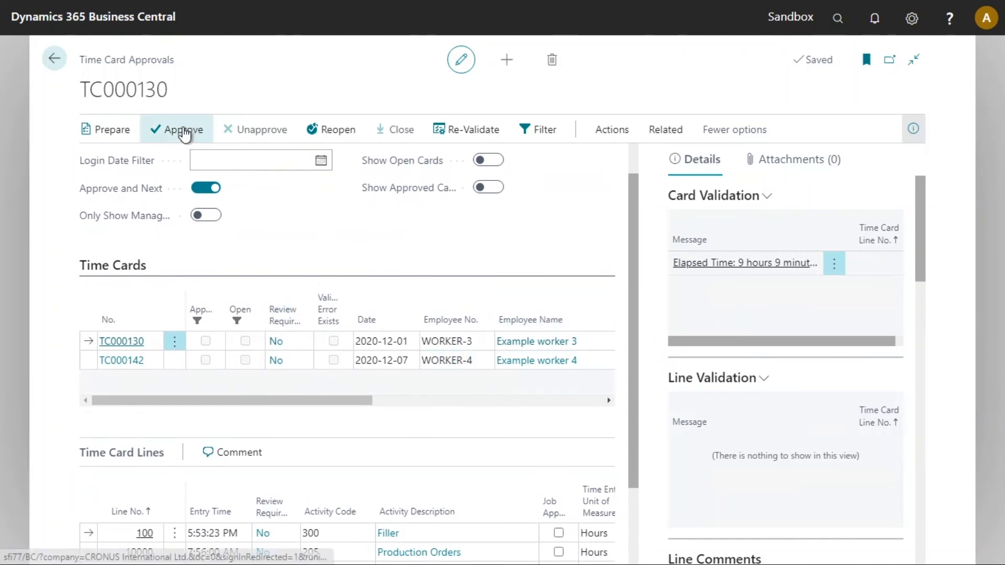
Step: Approve the remaining time cards TC000130 and TC000142, returning to the role center
click(181, 130)
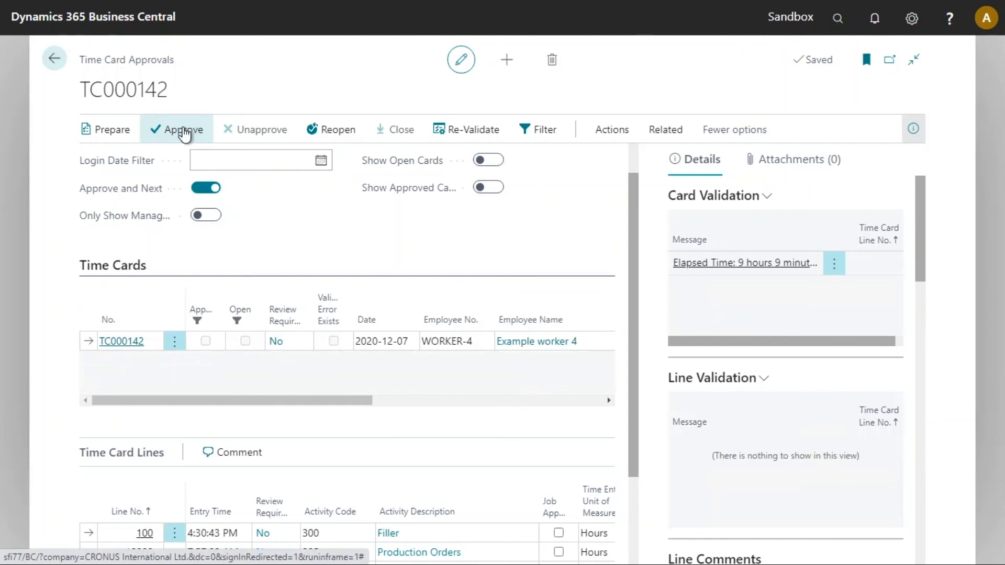
click(53, 57)
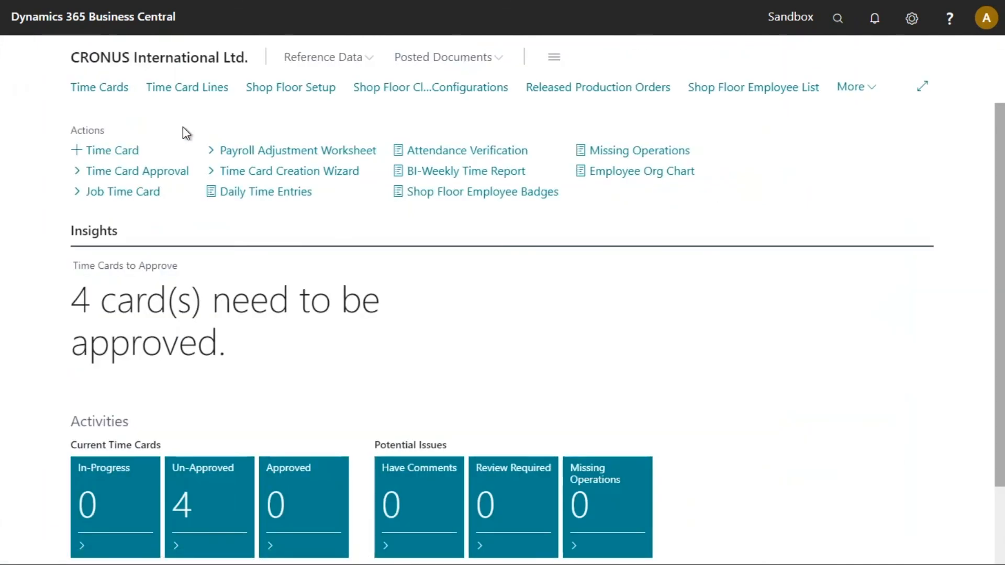